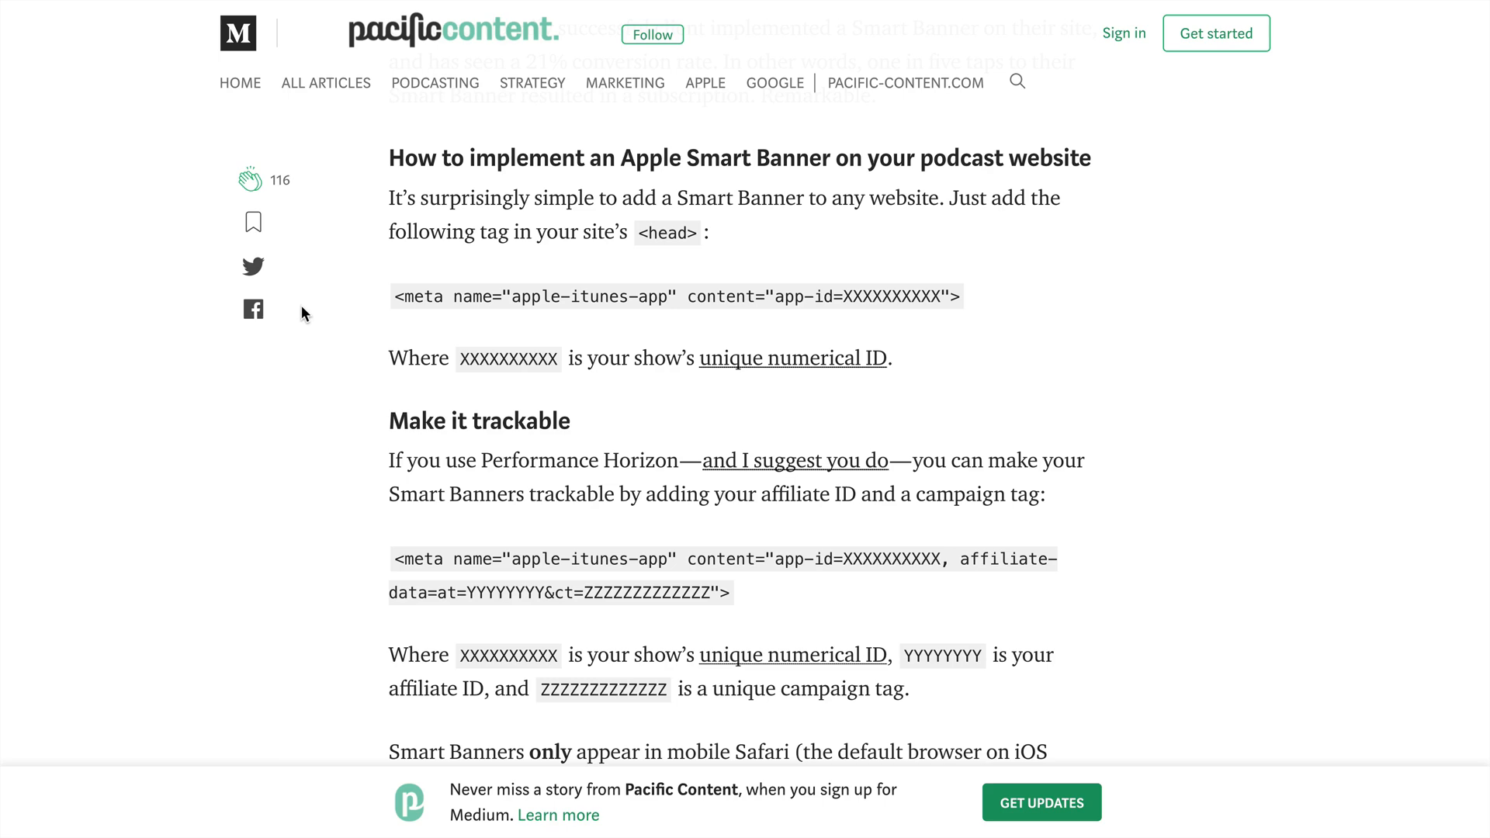
Step: Select and copy the example <meta name="apple-itunes-app"…> line from the article
drag(389, 295, 595, 295)
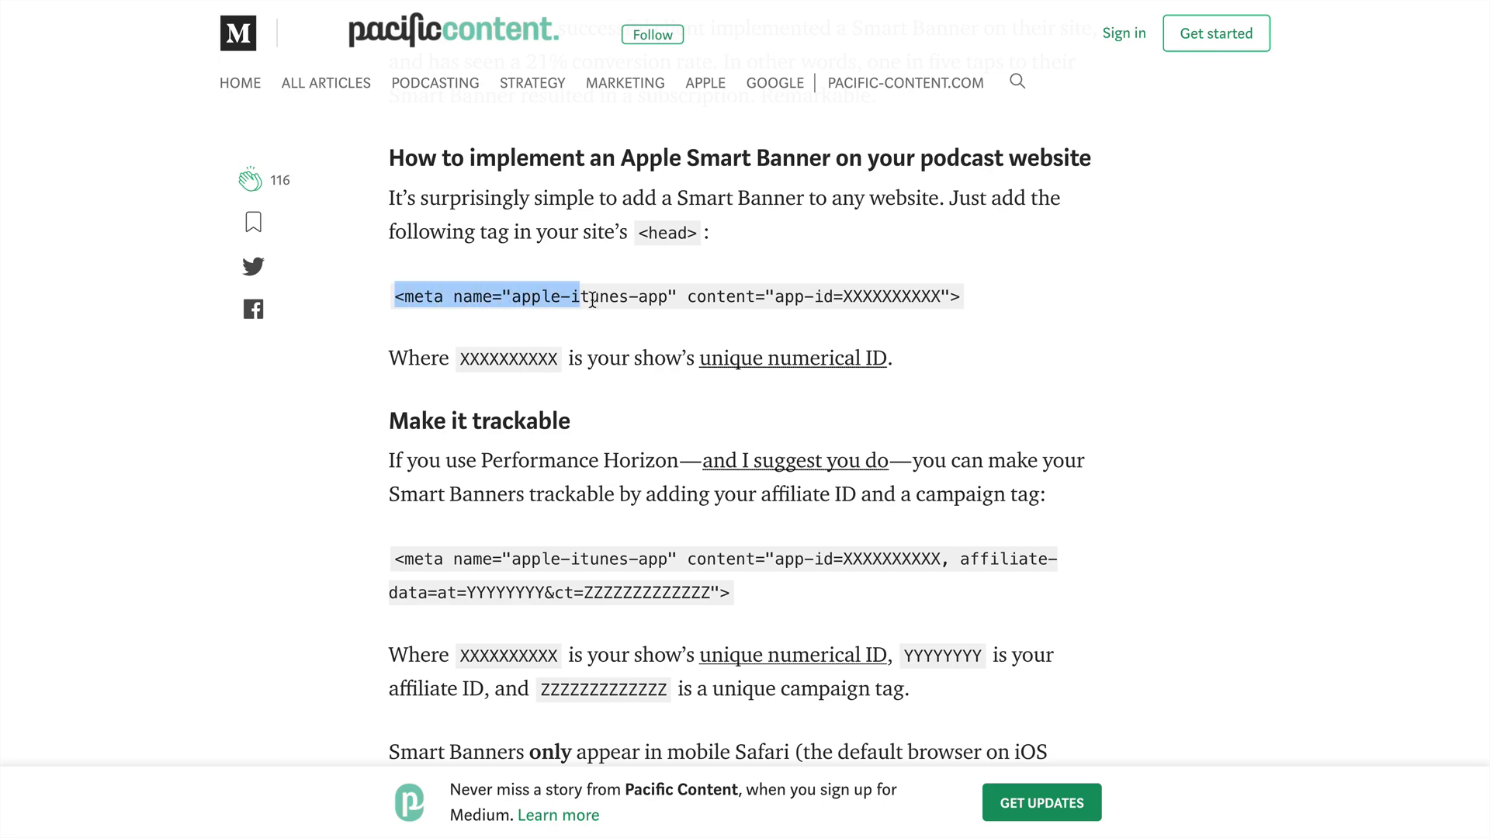
drag(589, 294, 959, 295)
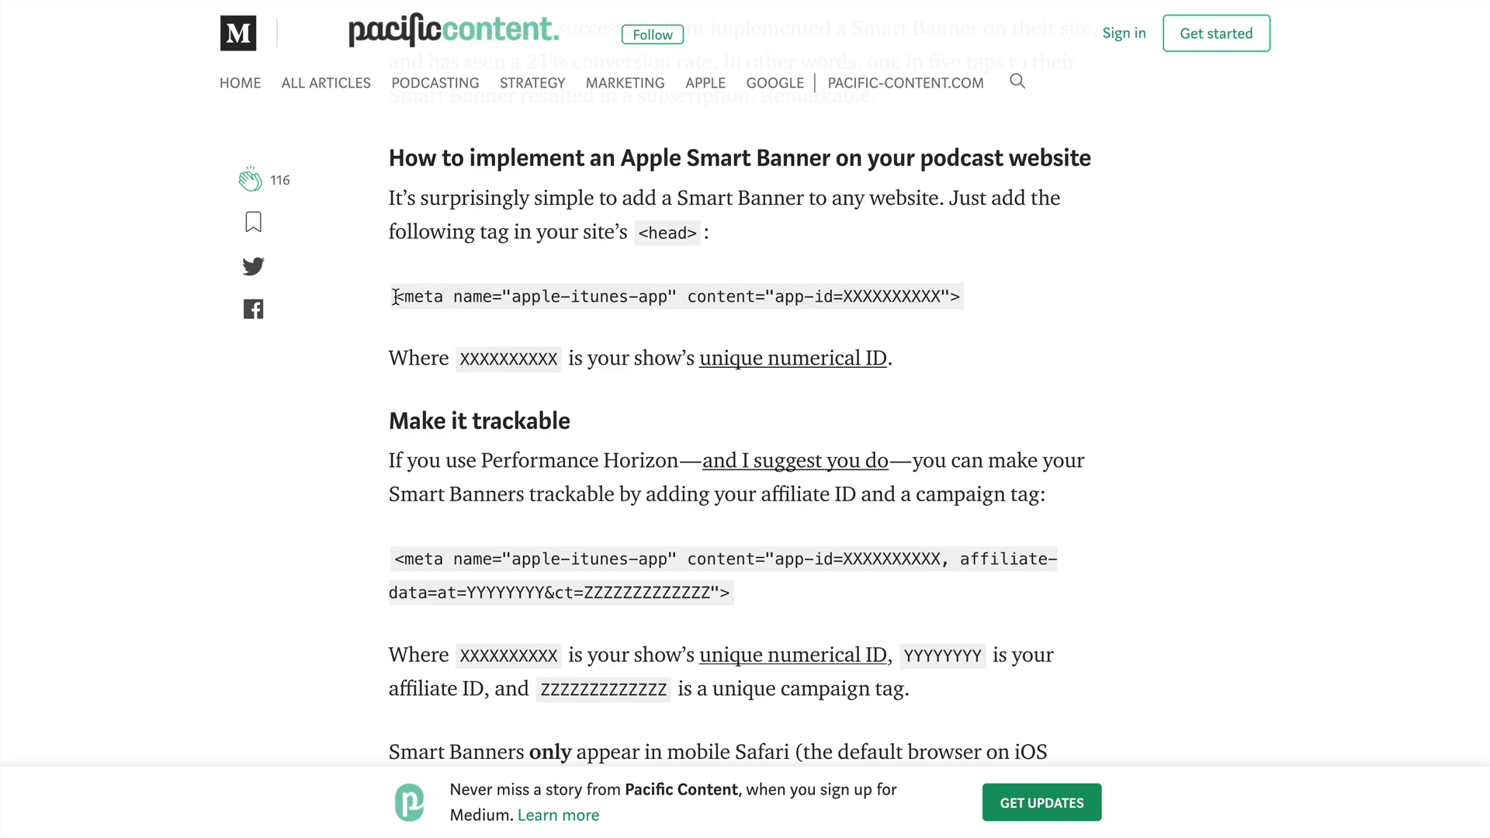
drag(392, 296, 962, 296)
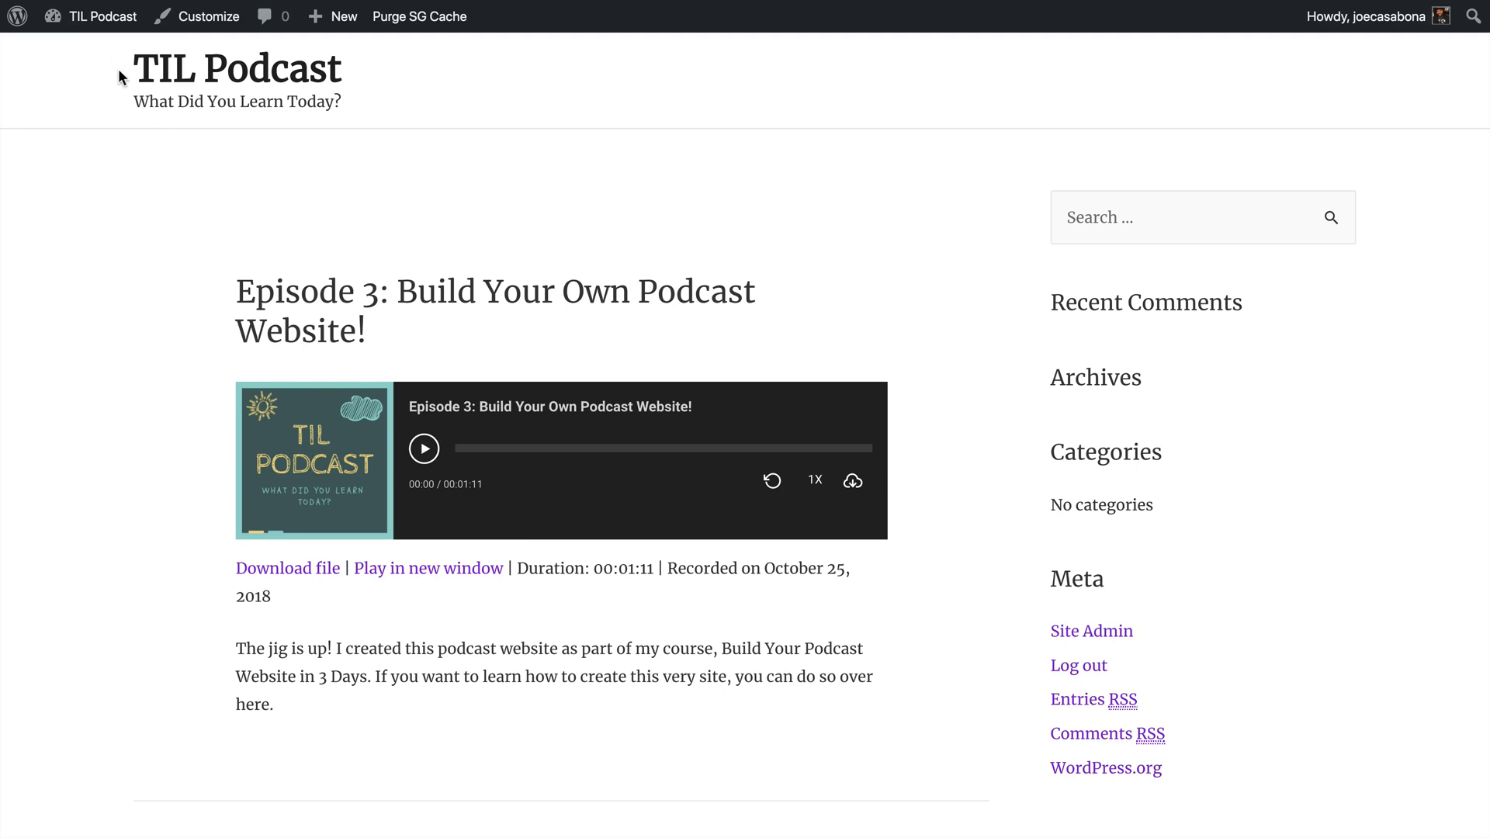
Step: Search 'headers and footers' in Add Plugins, then install and activate Insert Headers and Footers
click(102, 16)
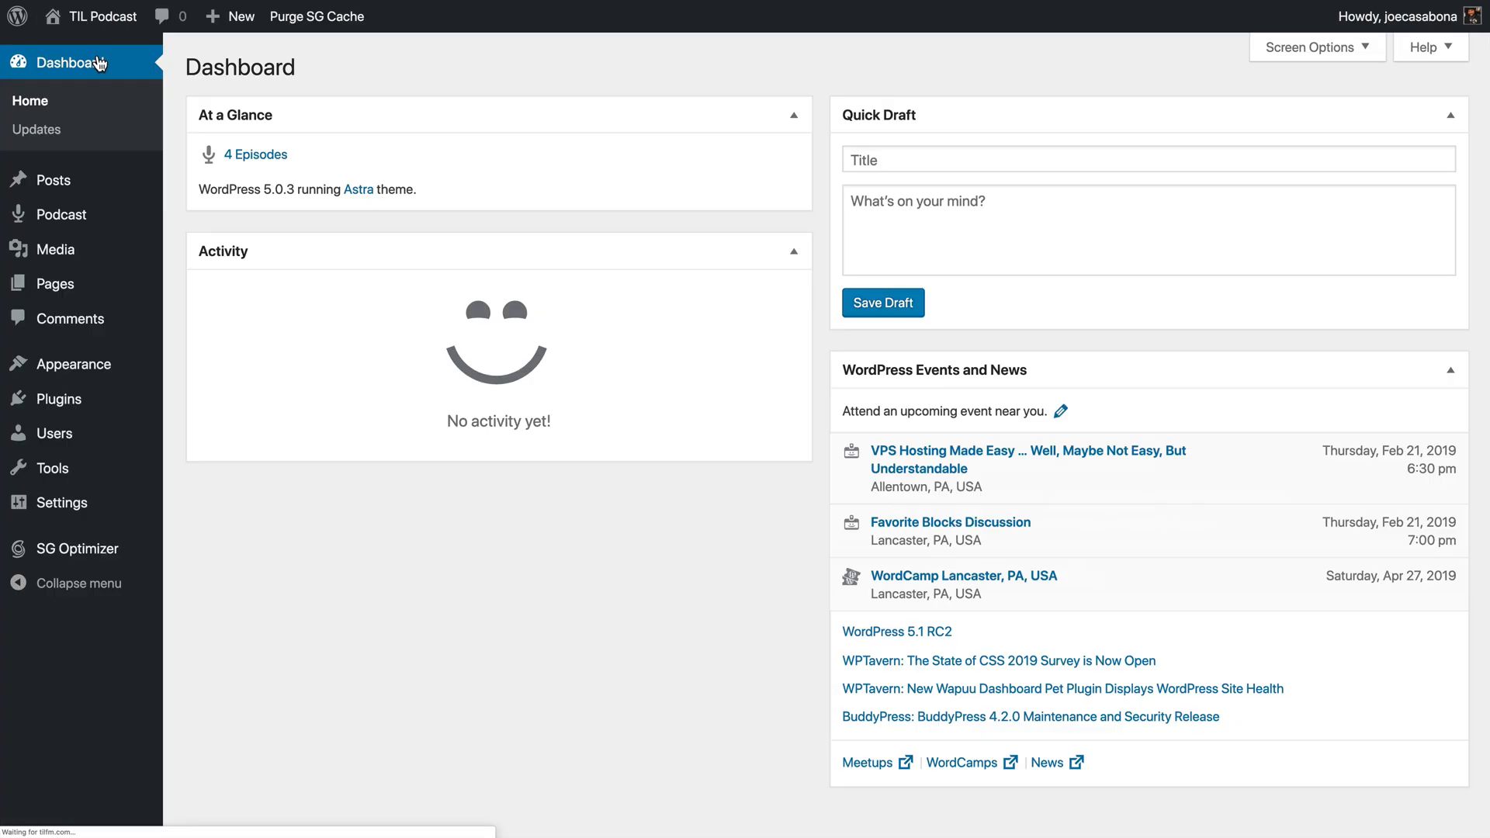
click(56, 399)
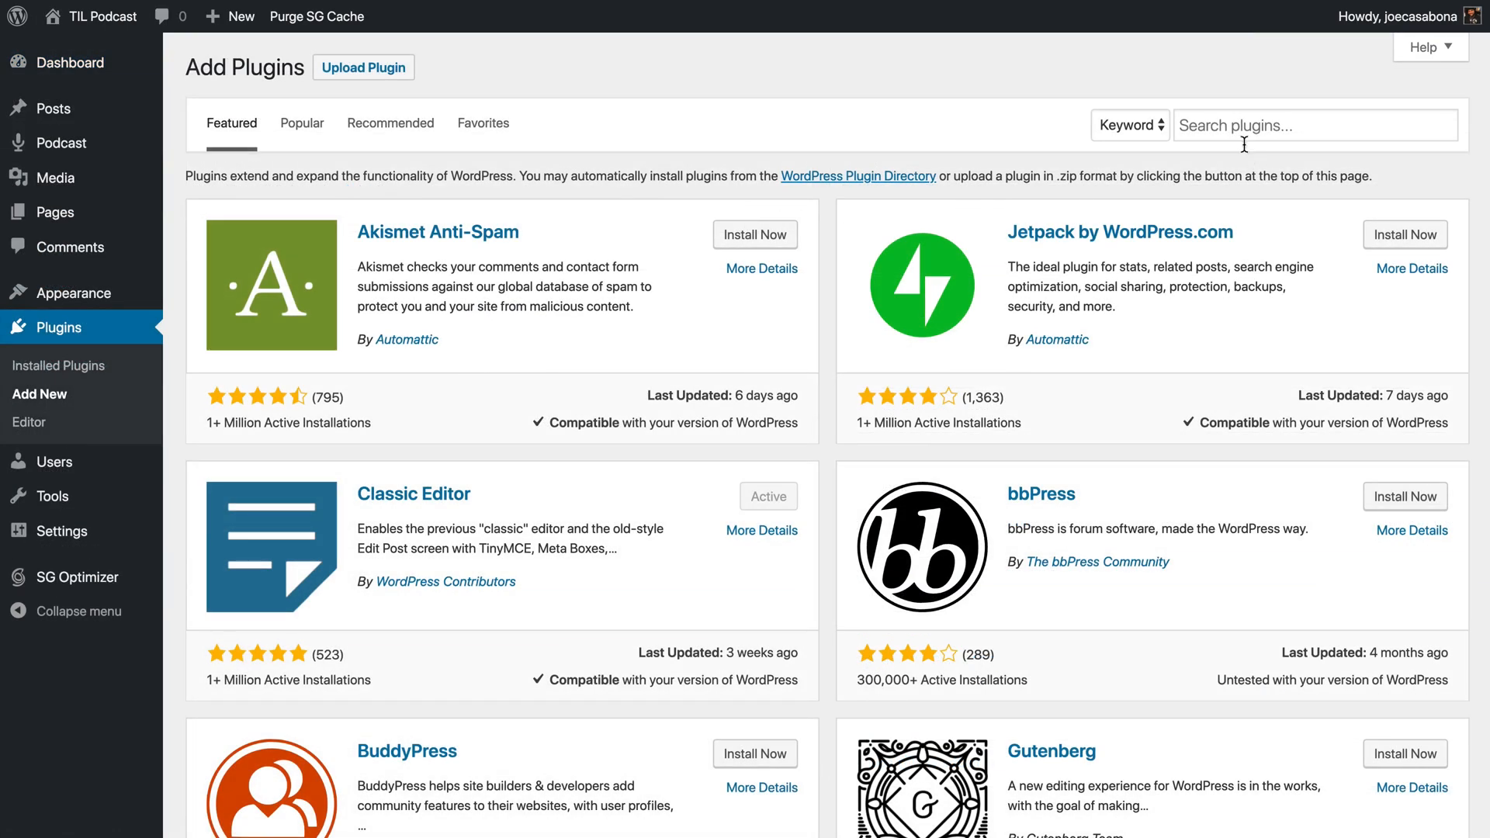
text(headers and footers)
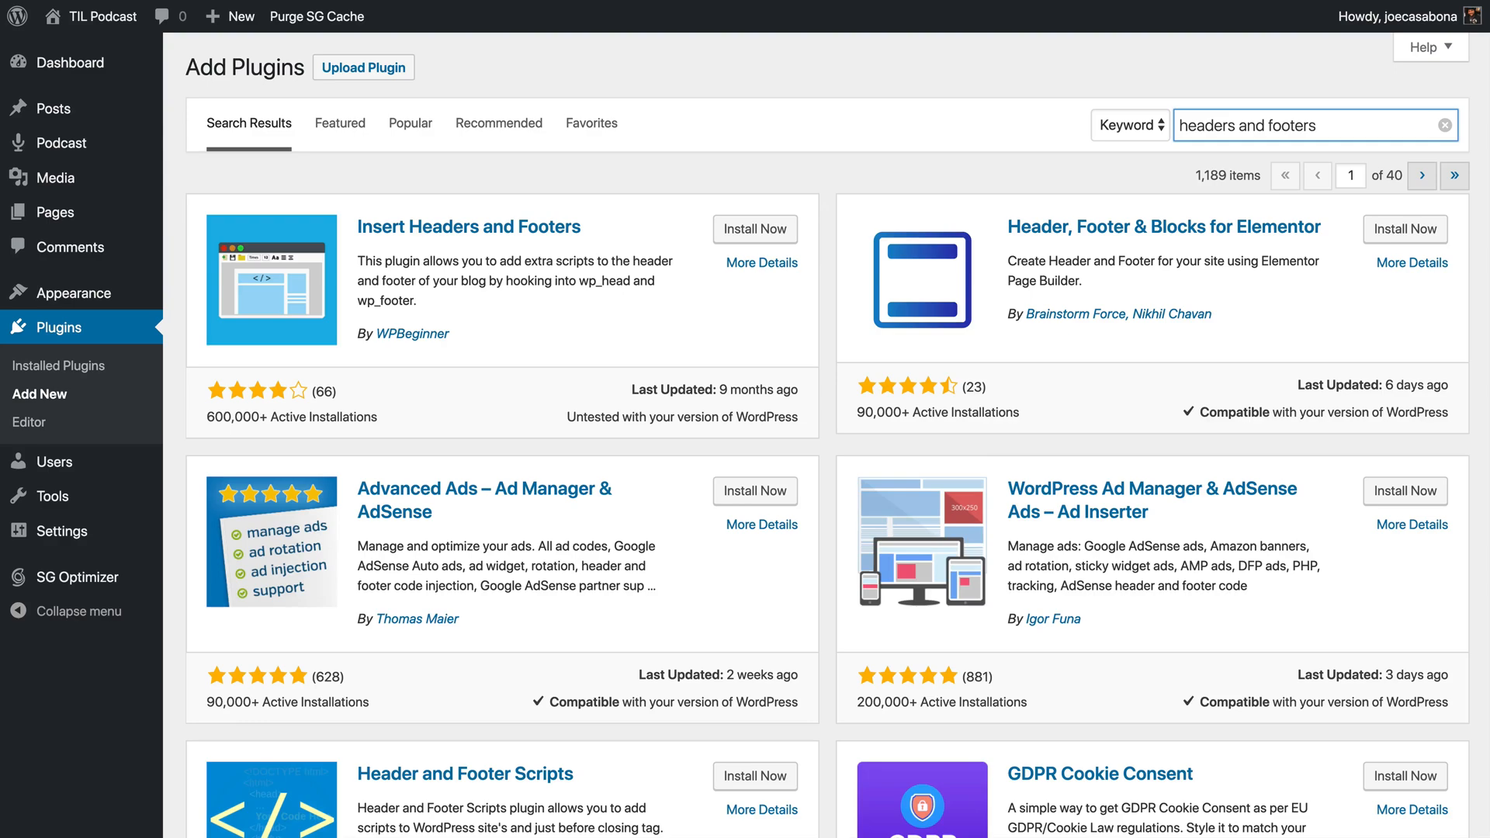
mouse_move(659, 354)
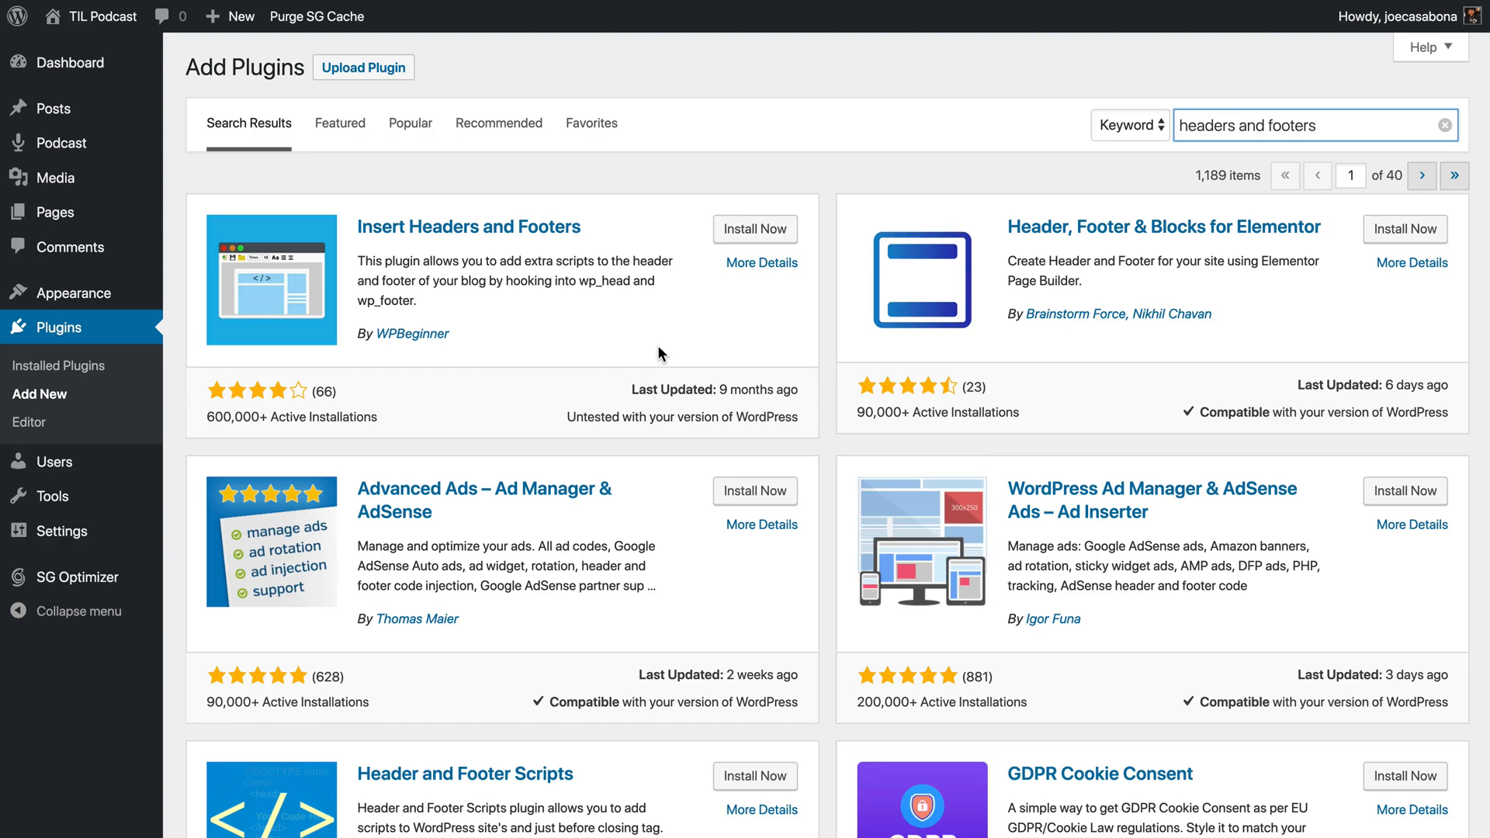
mouse_move(692, 263)
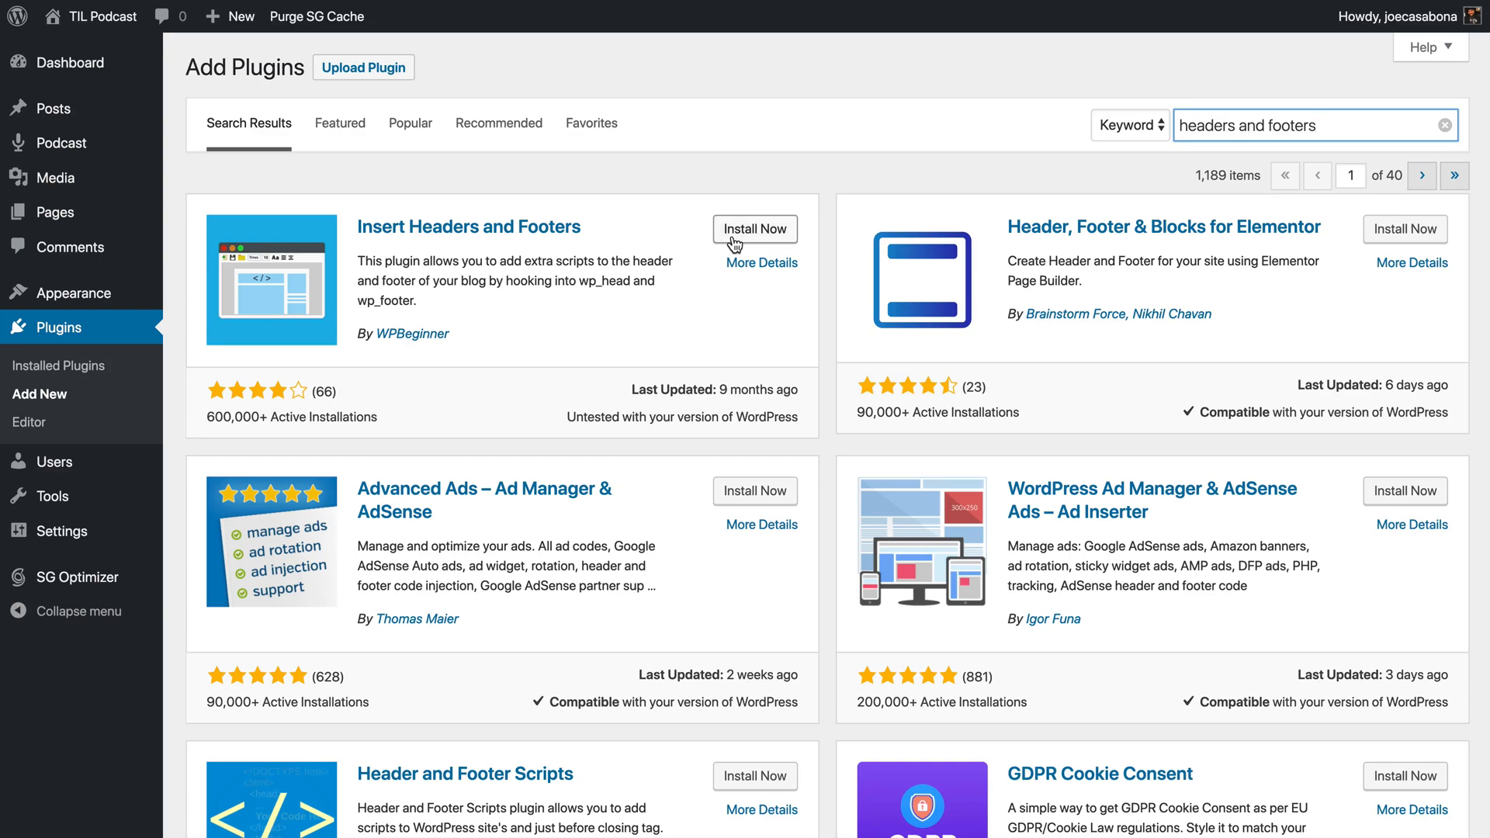
click(754, 229)
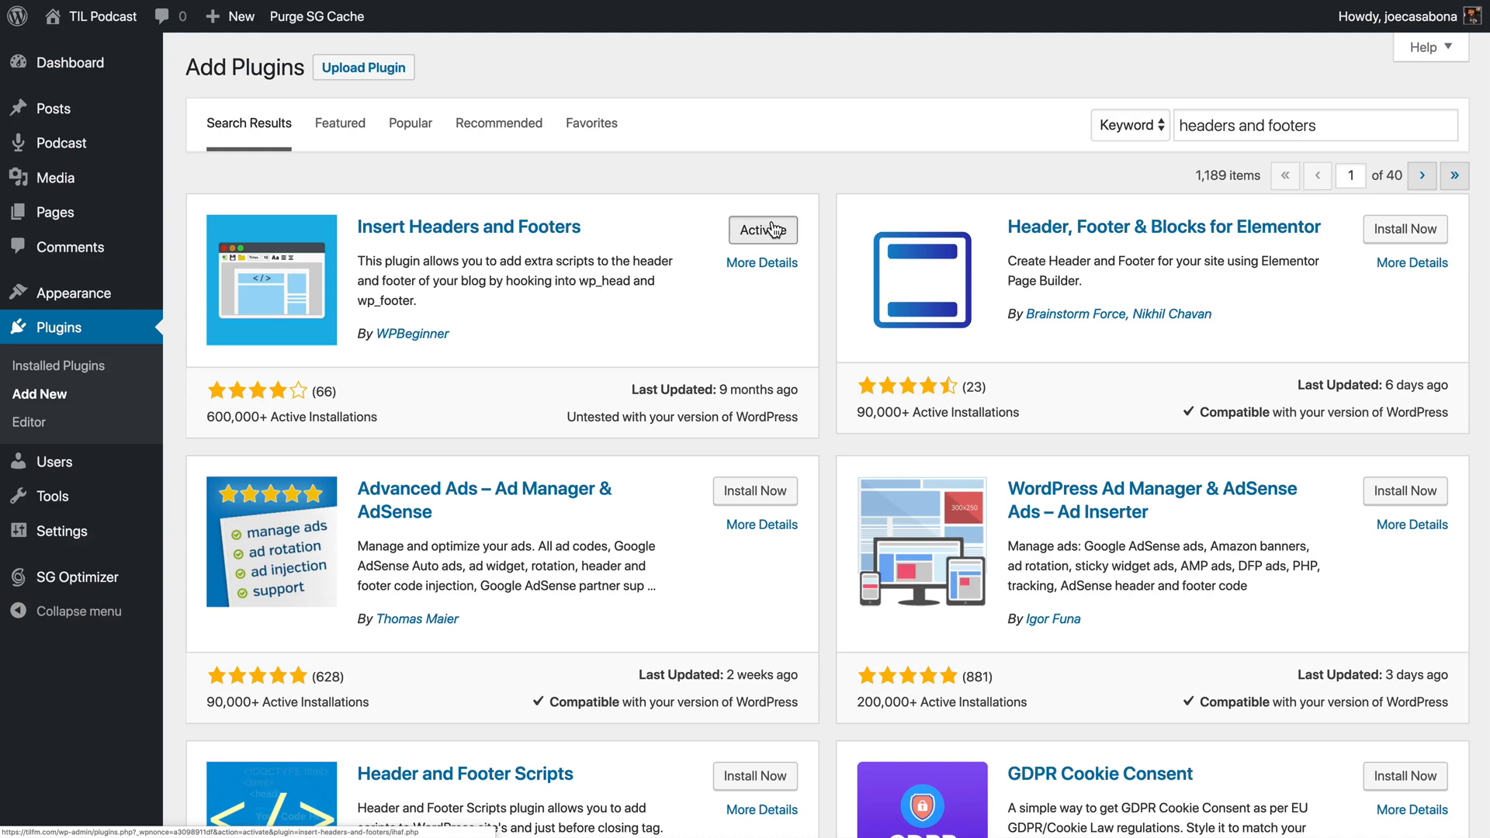
click(762, 230)
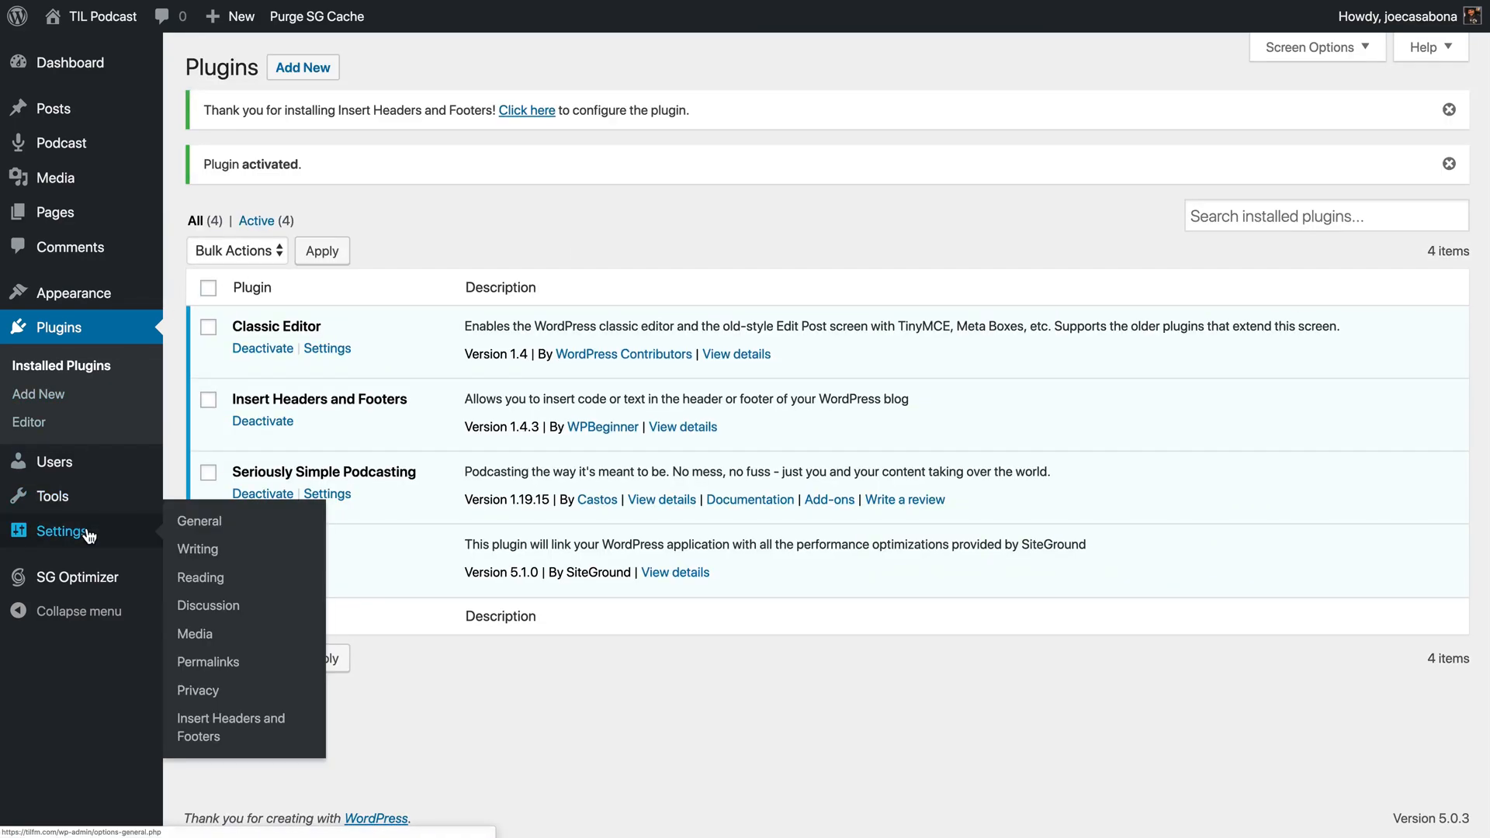
Step: Enter the apple-itunes-app meta tag with app-id=XXXXXXXXXX in Scripts in Header
click(231, 726)
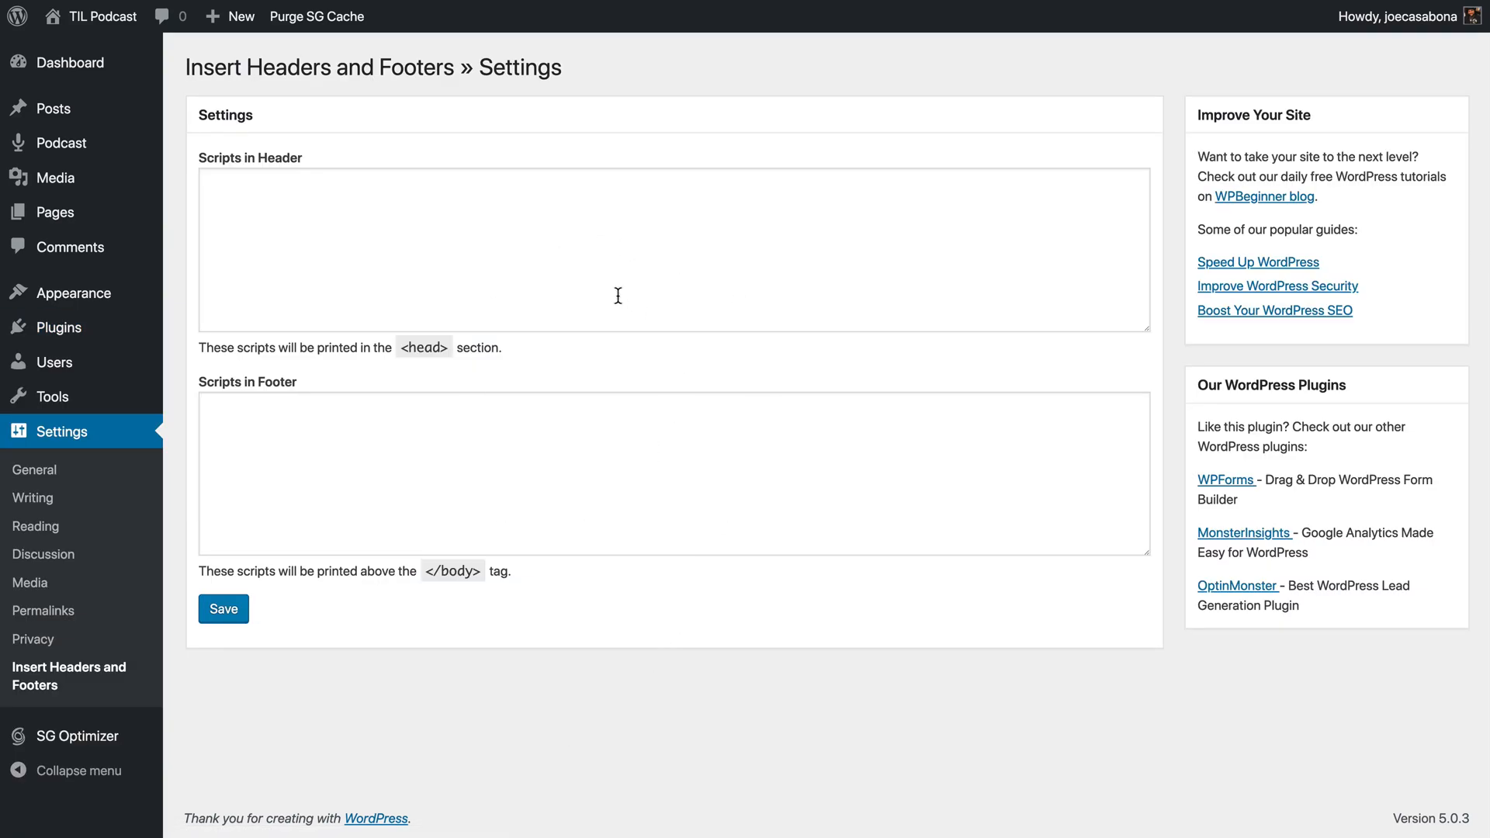
mouse_move(535, 266)
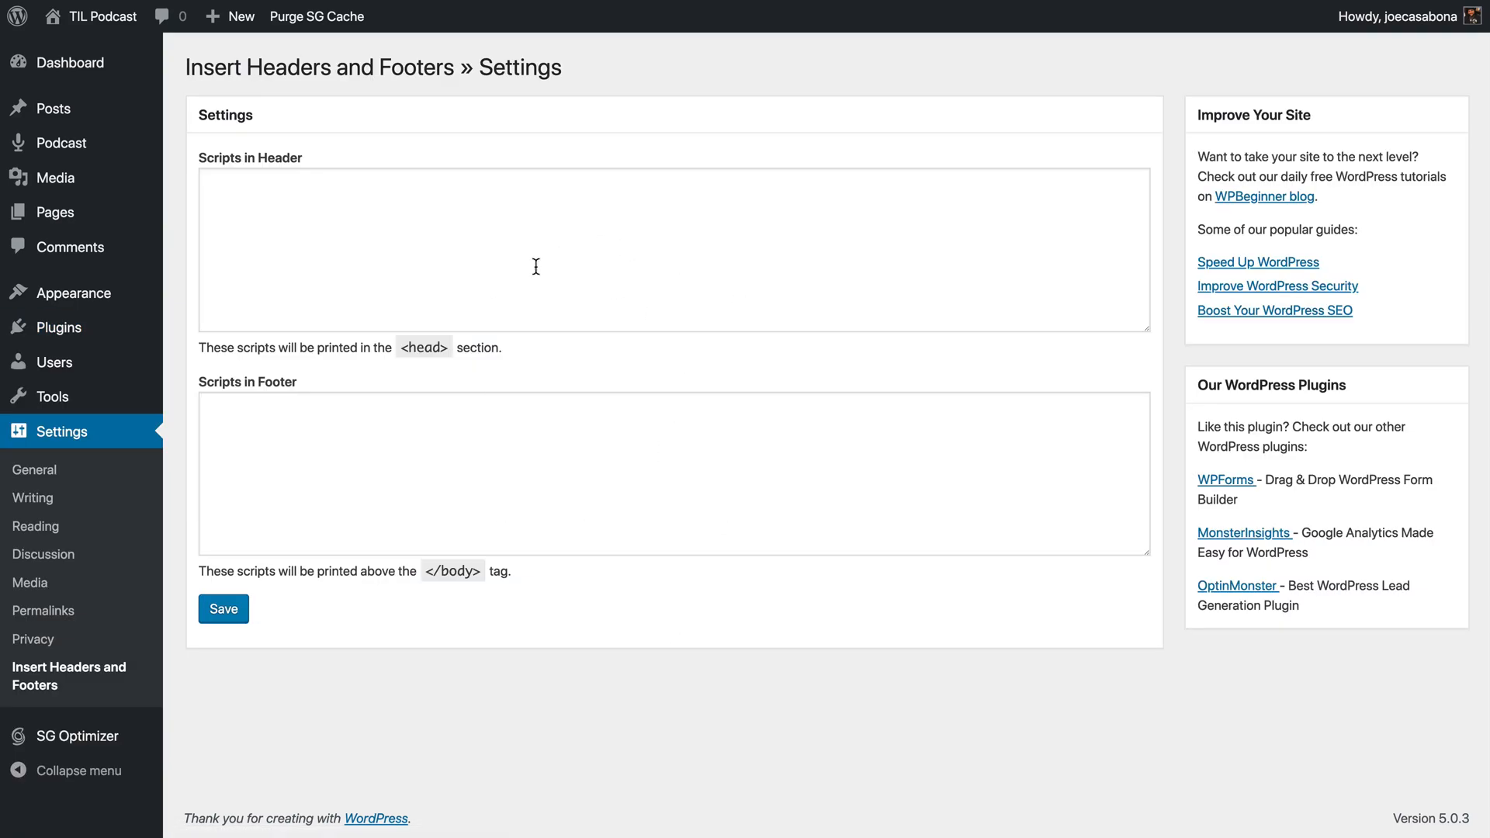
mouse_move(507, 265)
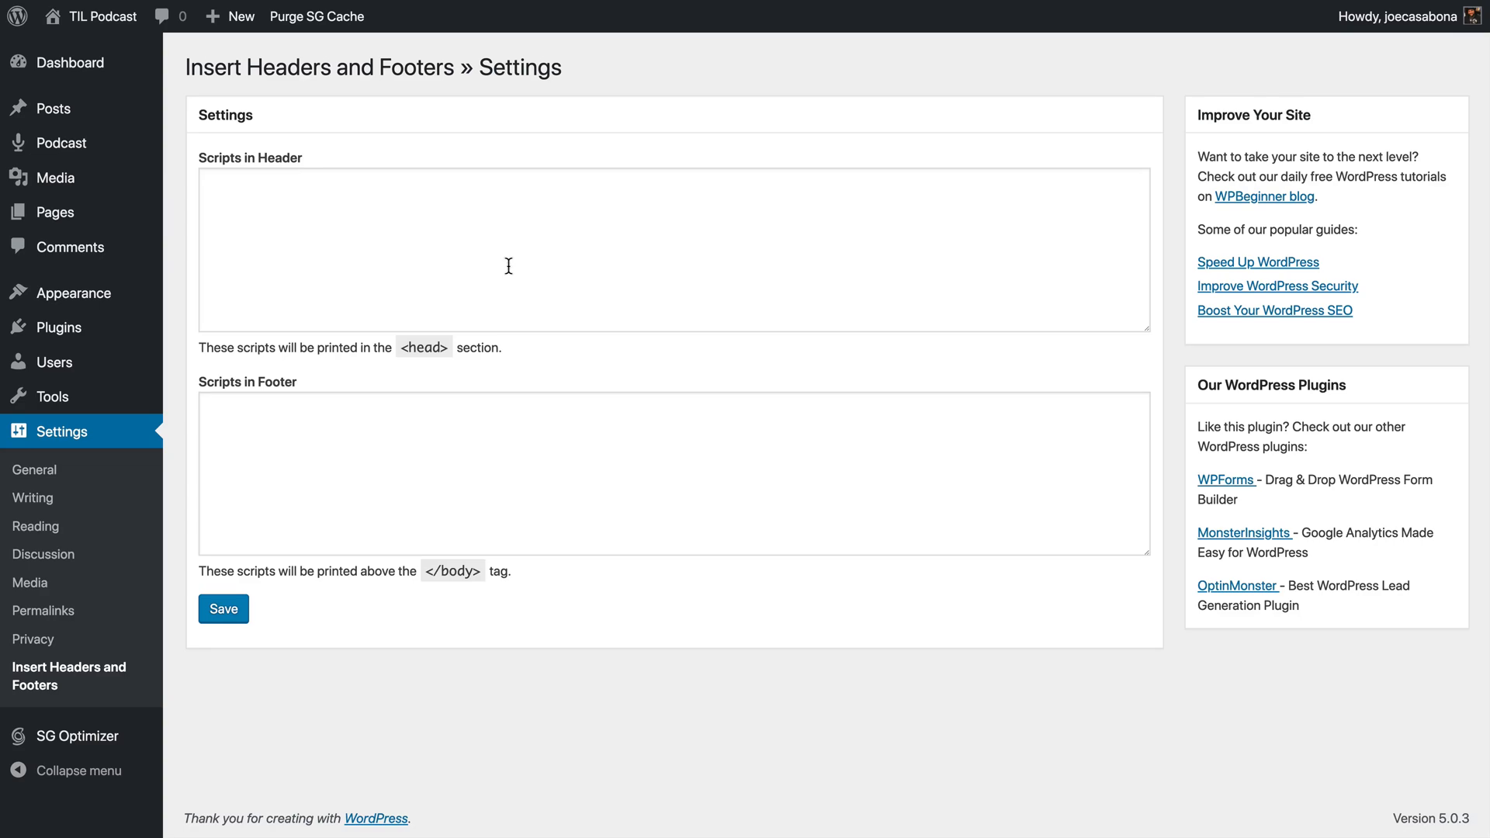
mouse_move(346, 481)
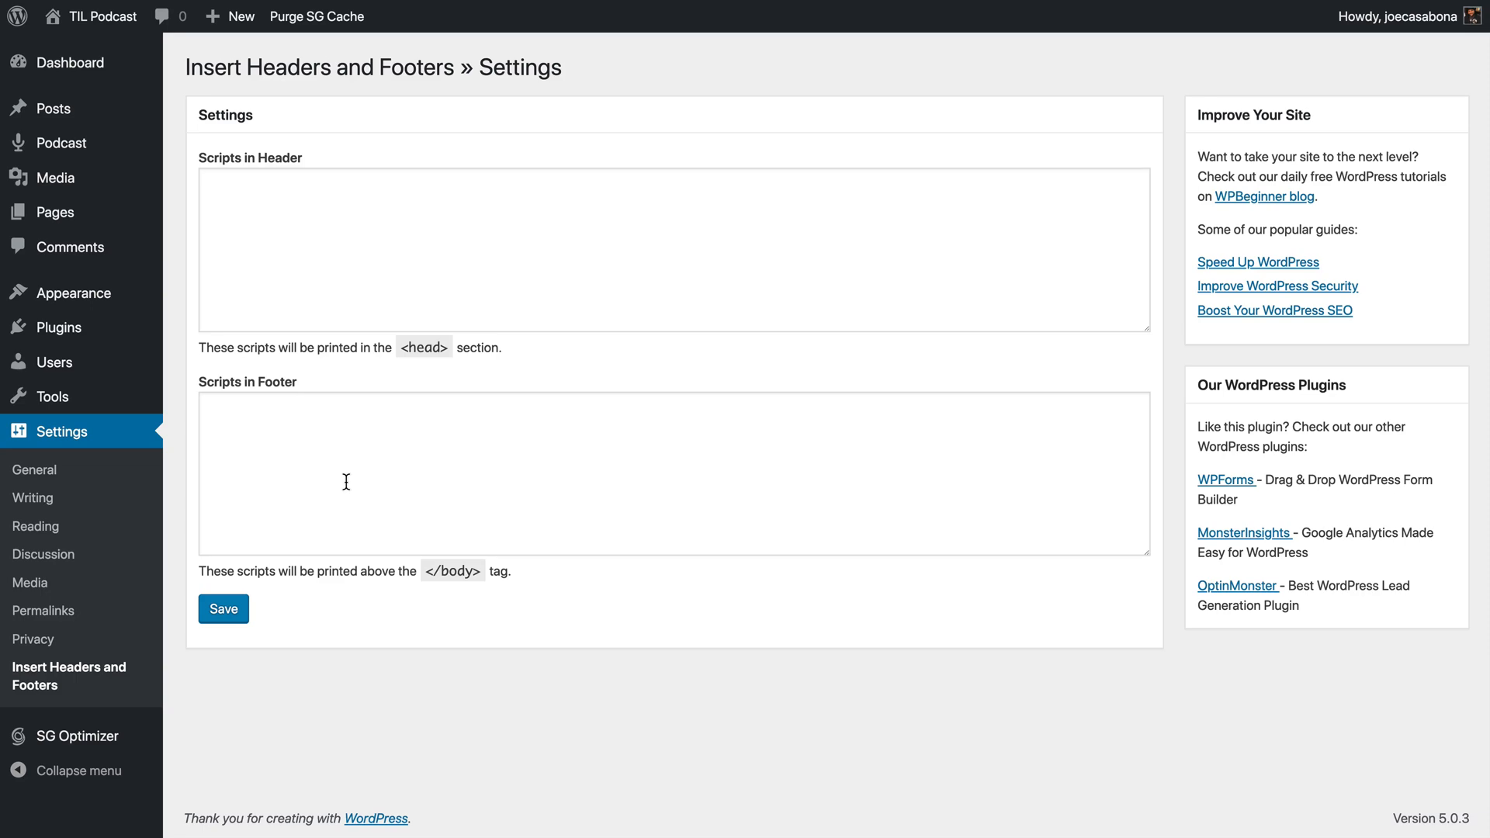
mouse_move(539, 383)
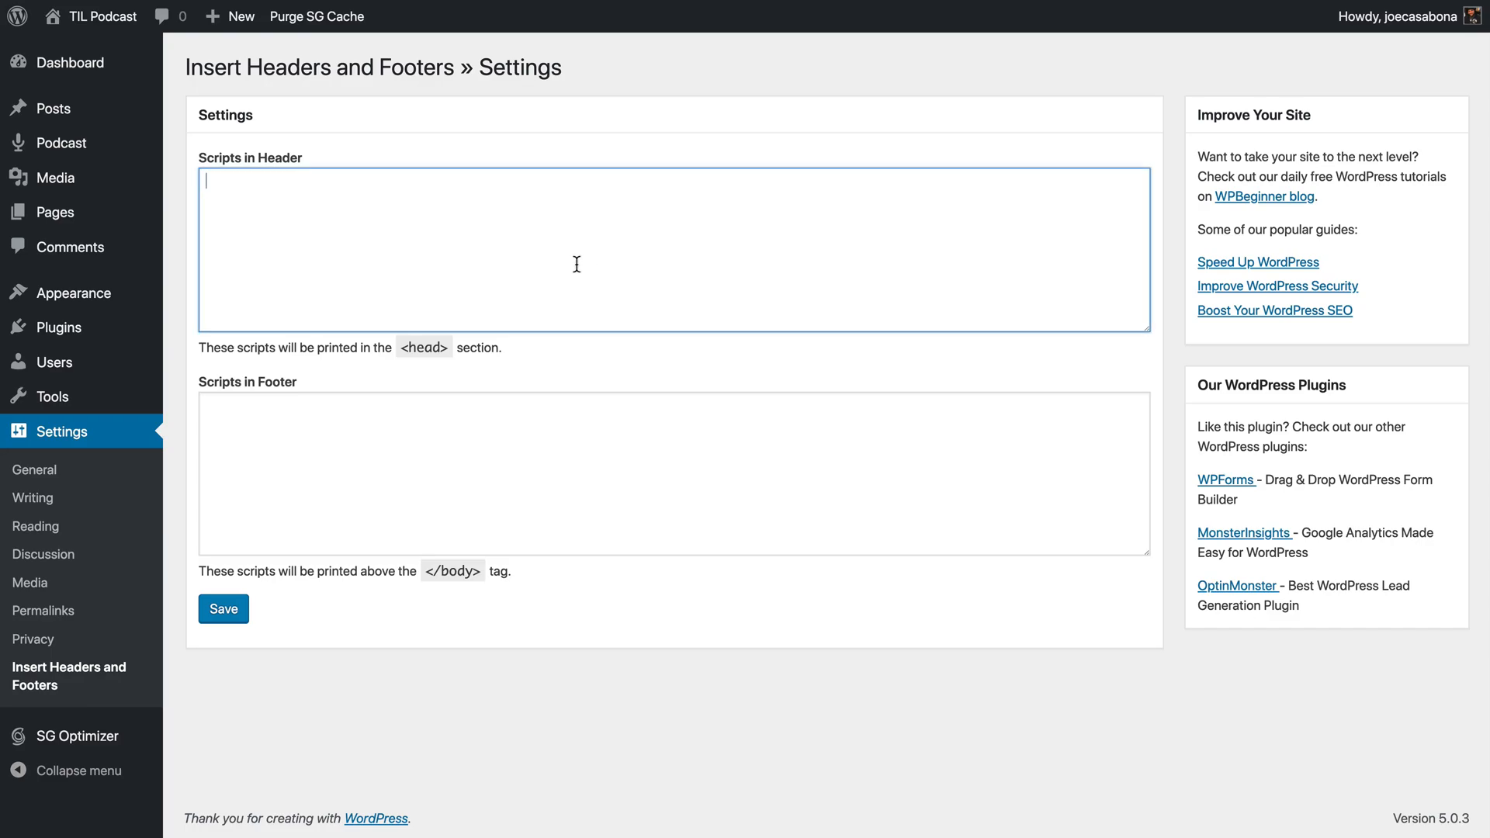
text(<meta name="apple-itunes-app" content="app-id=XXXXXXXXXX">)
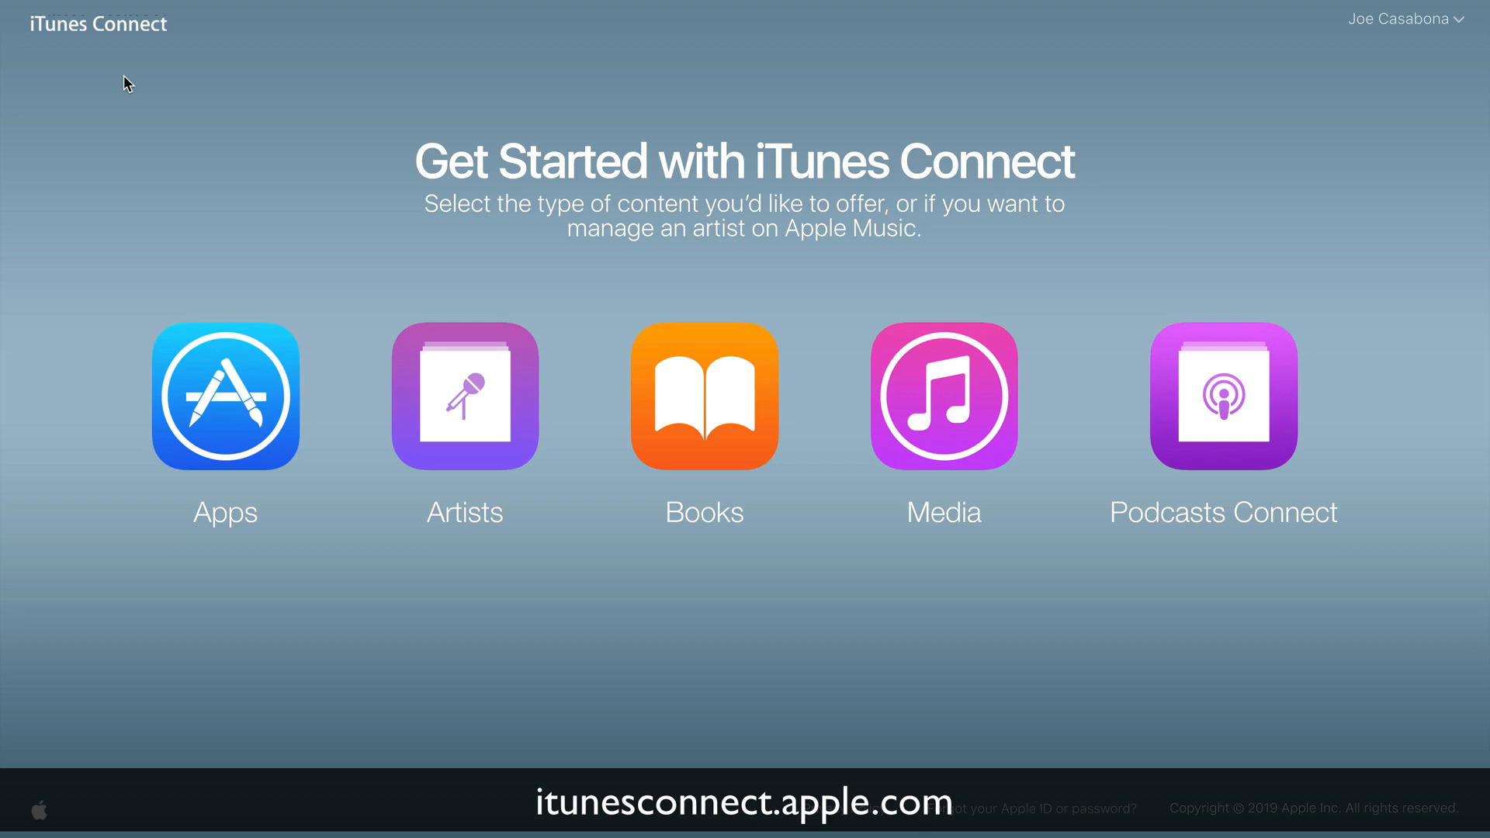
mouse_move(1148, 244)
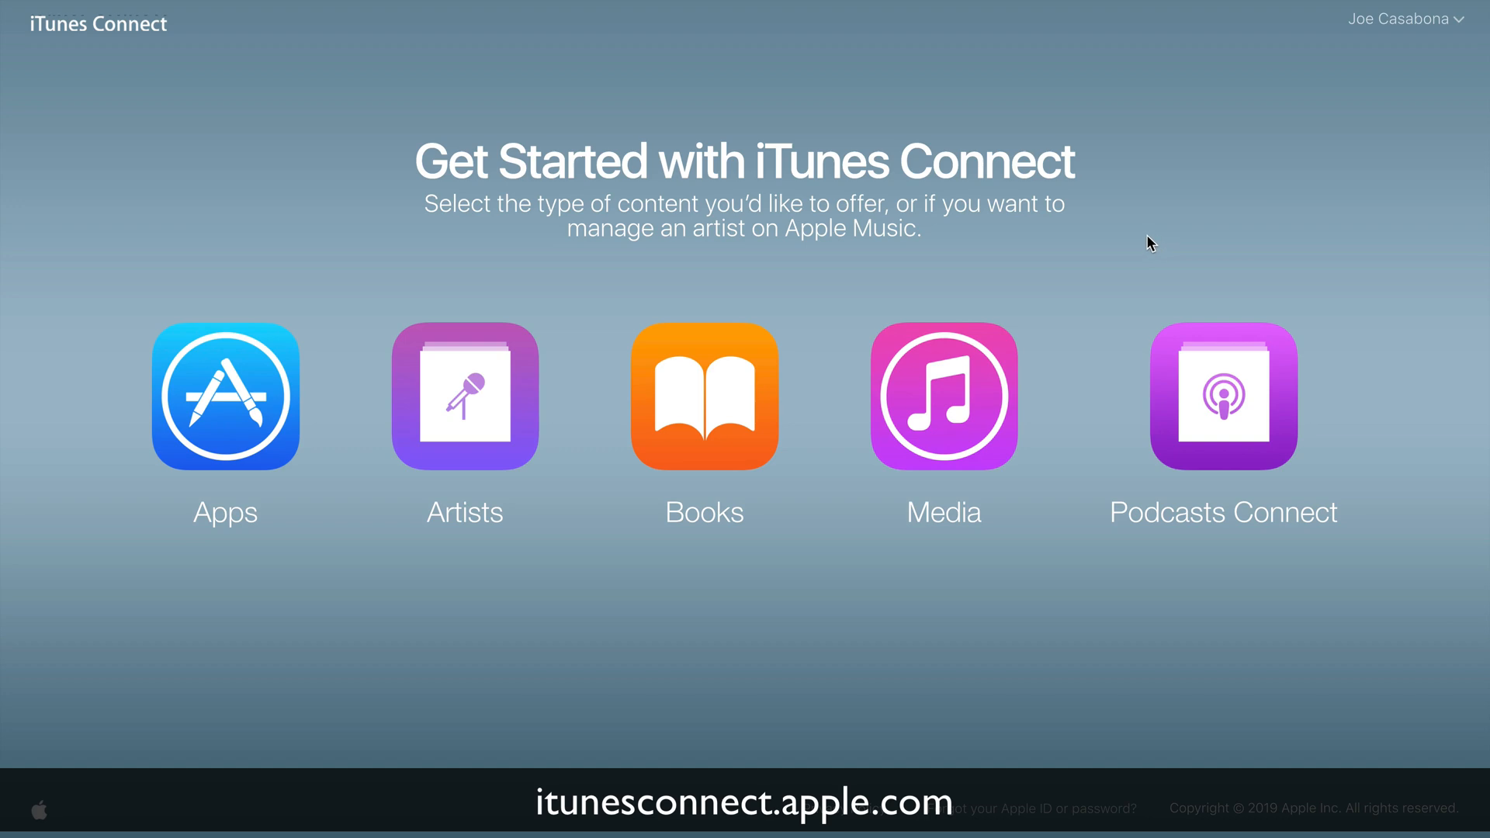
Step: Enter Podcasts Connect and show the My Podcasts grid
click(1222, 396)
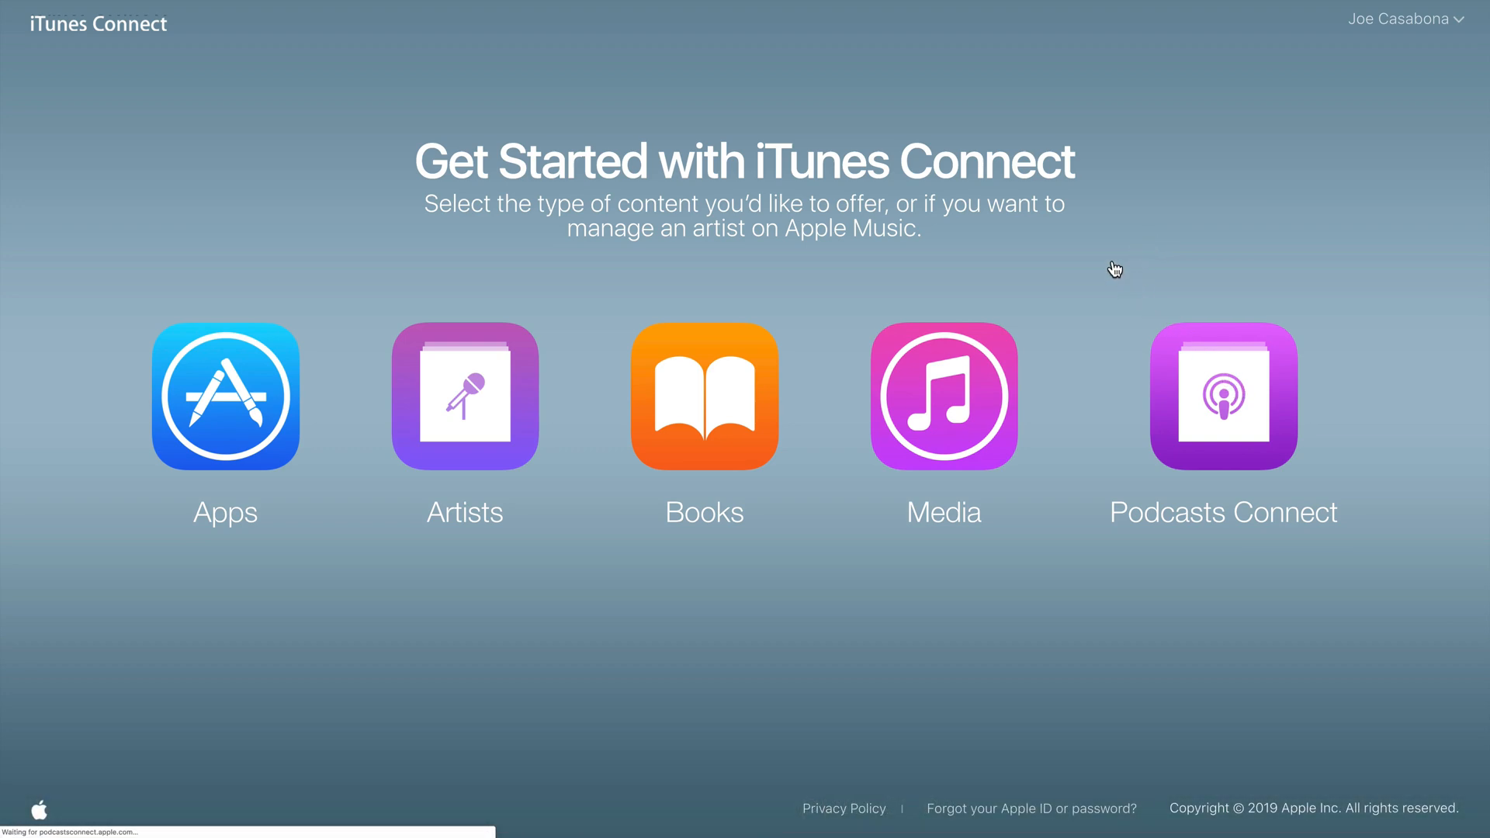
click(1223, 396)
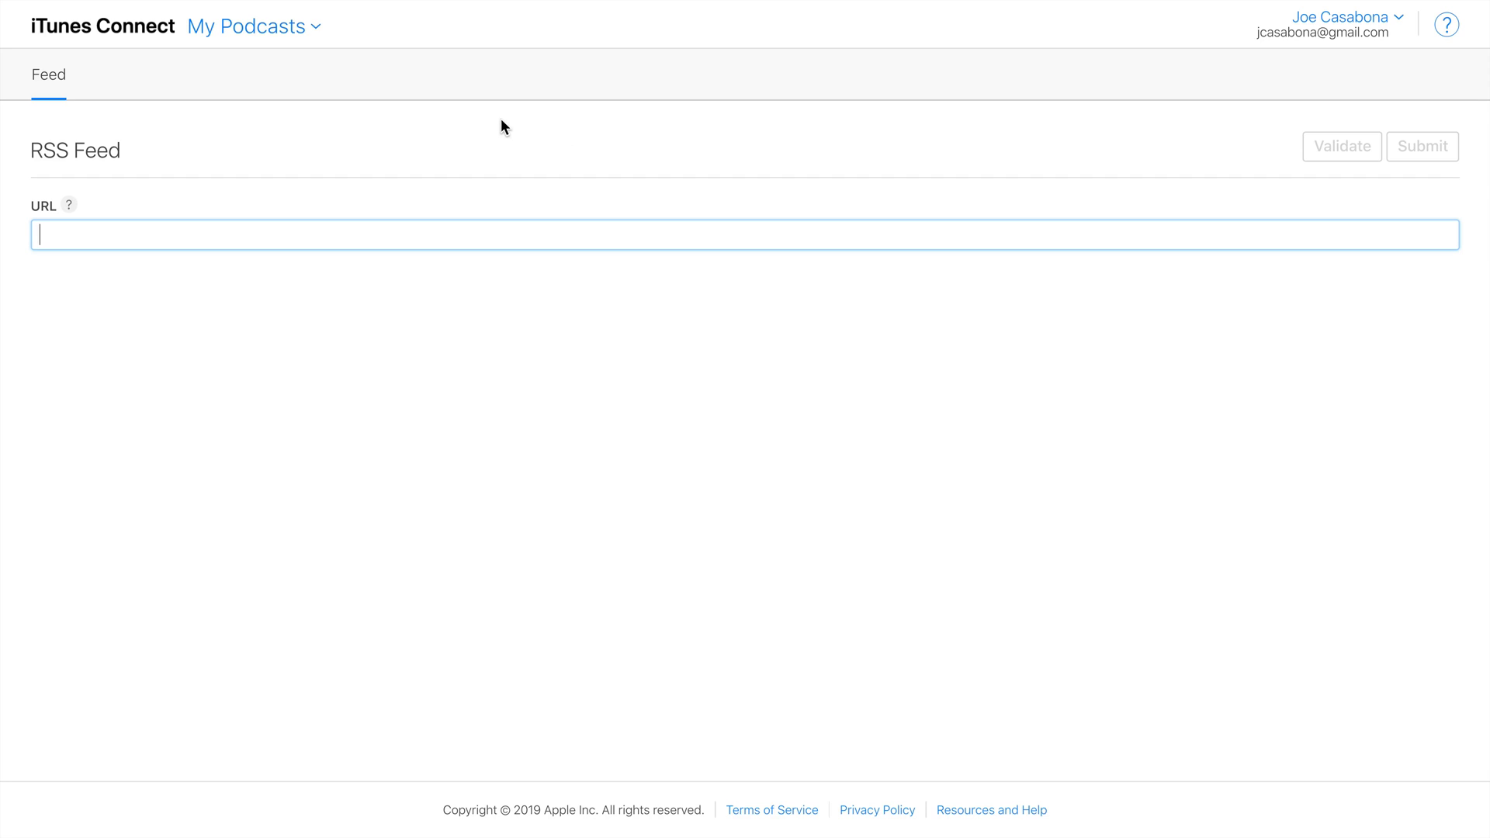
mouse_move(280, 158)
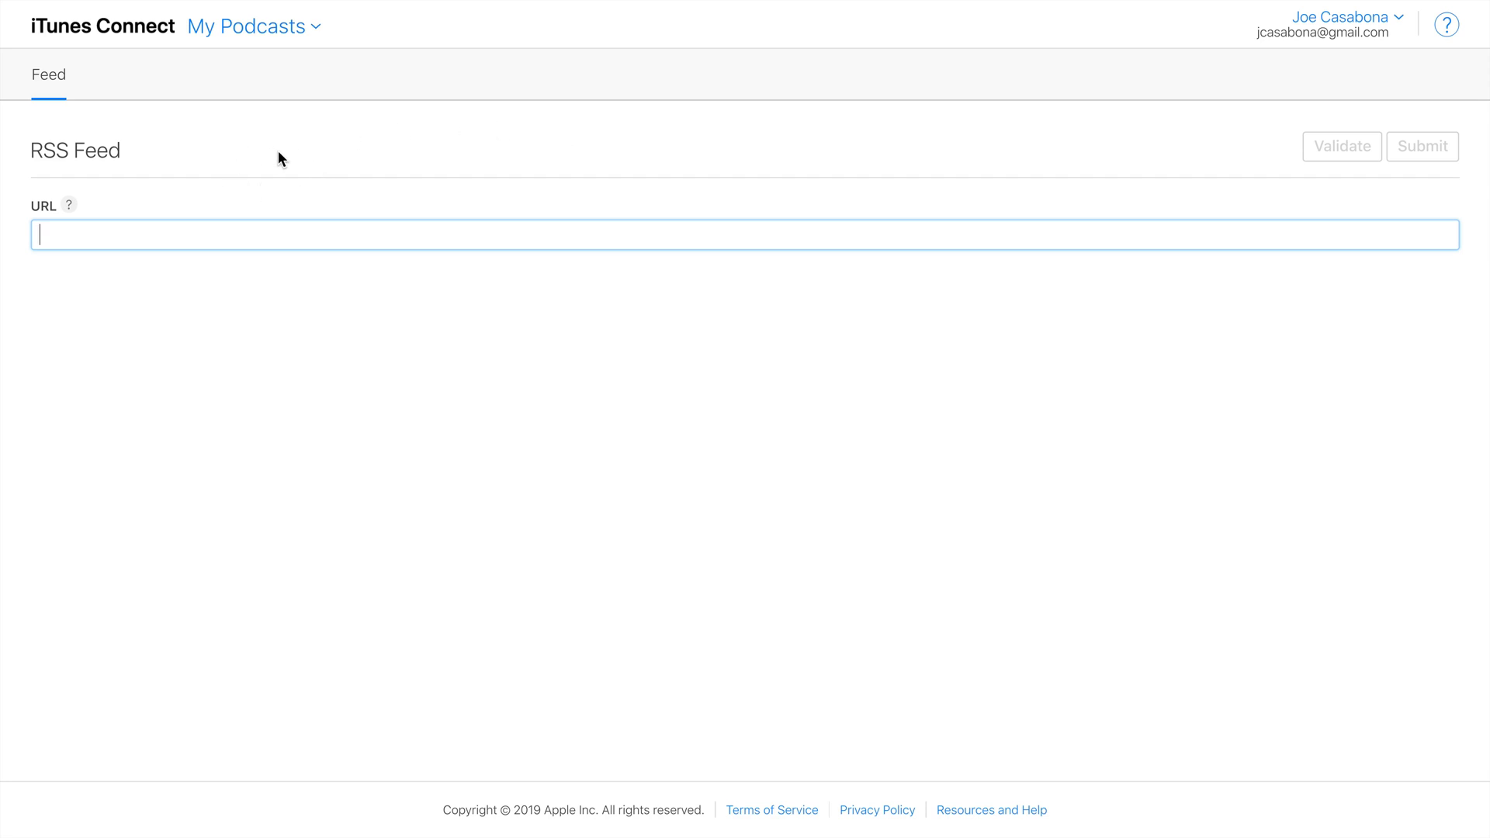
click(246, 27)
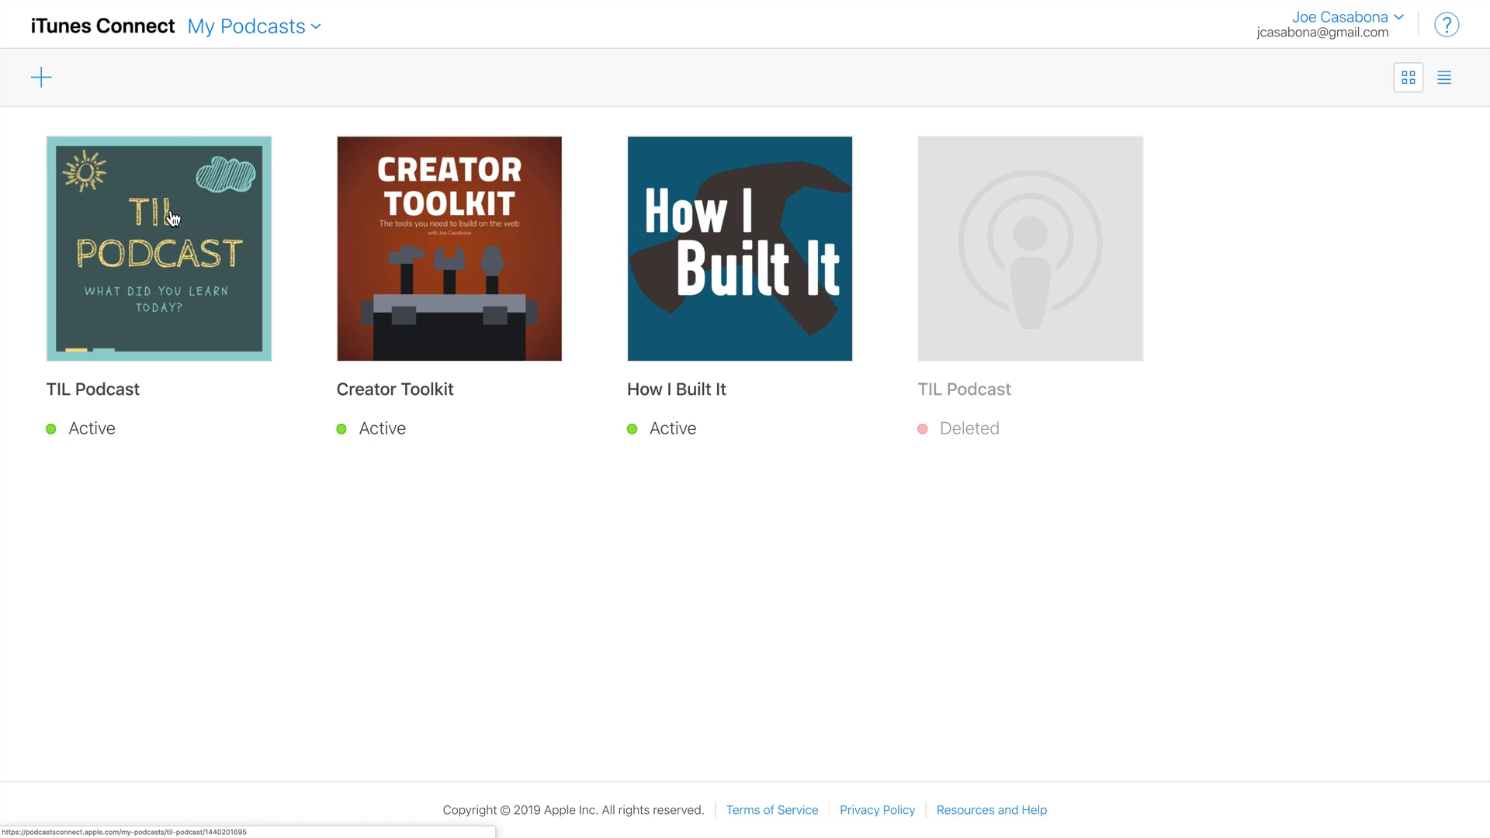
mouse_move(150, 260)
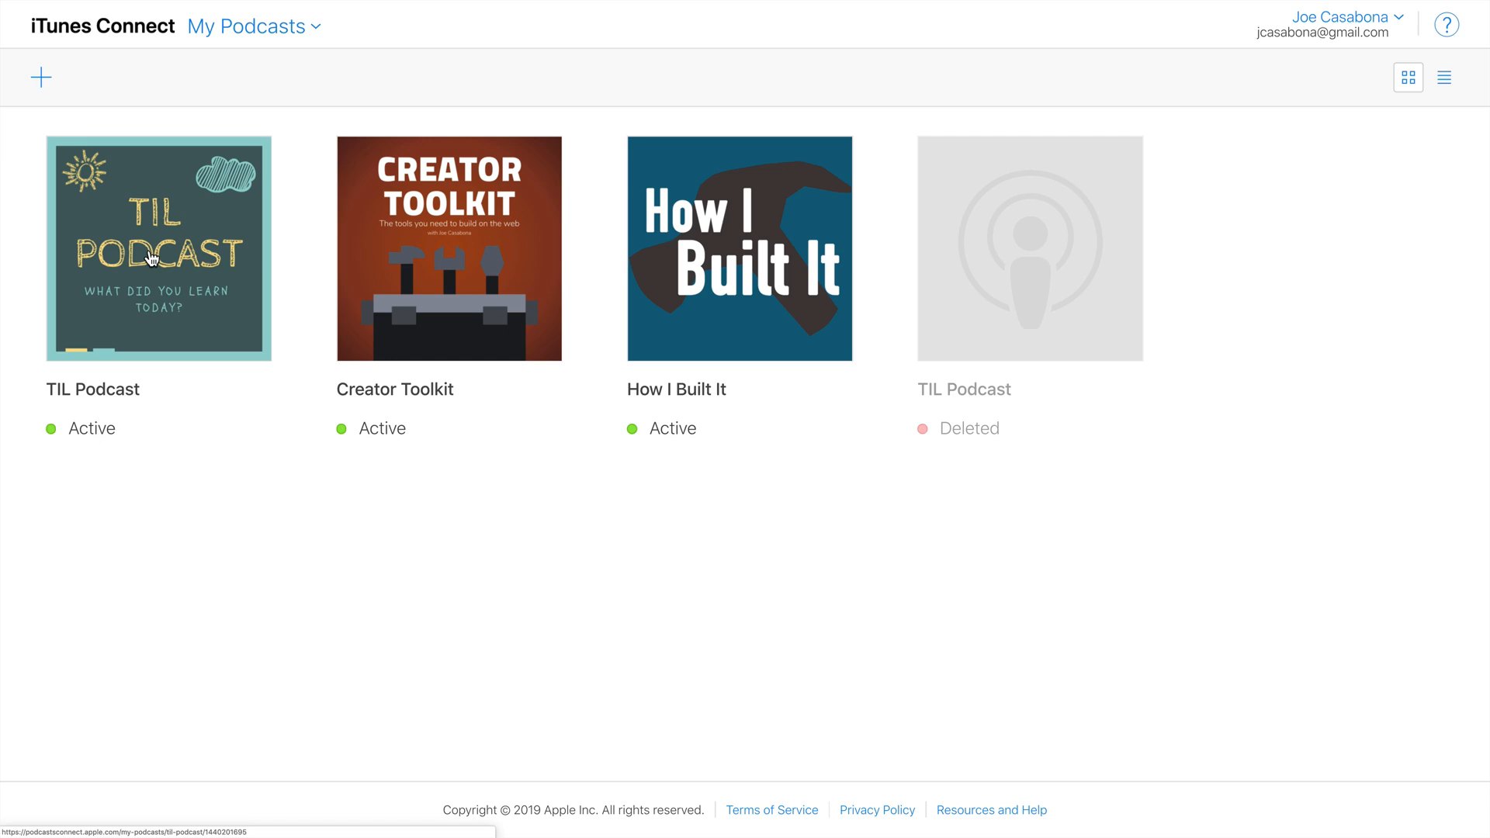
click(158, 248)
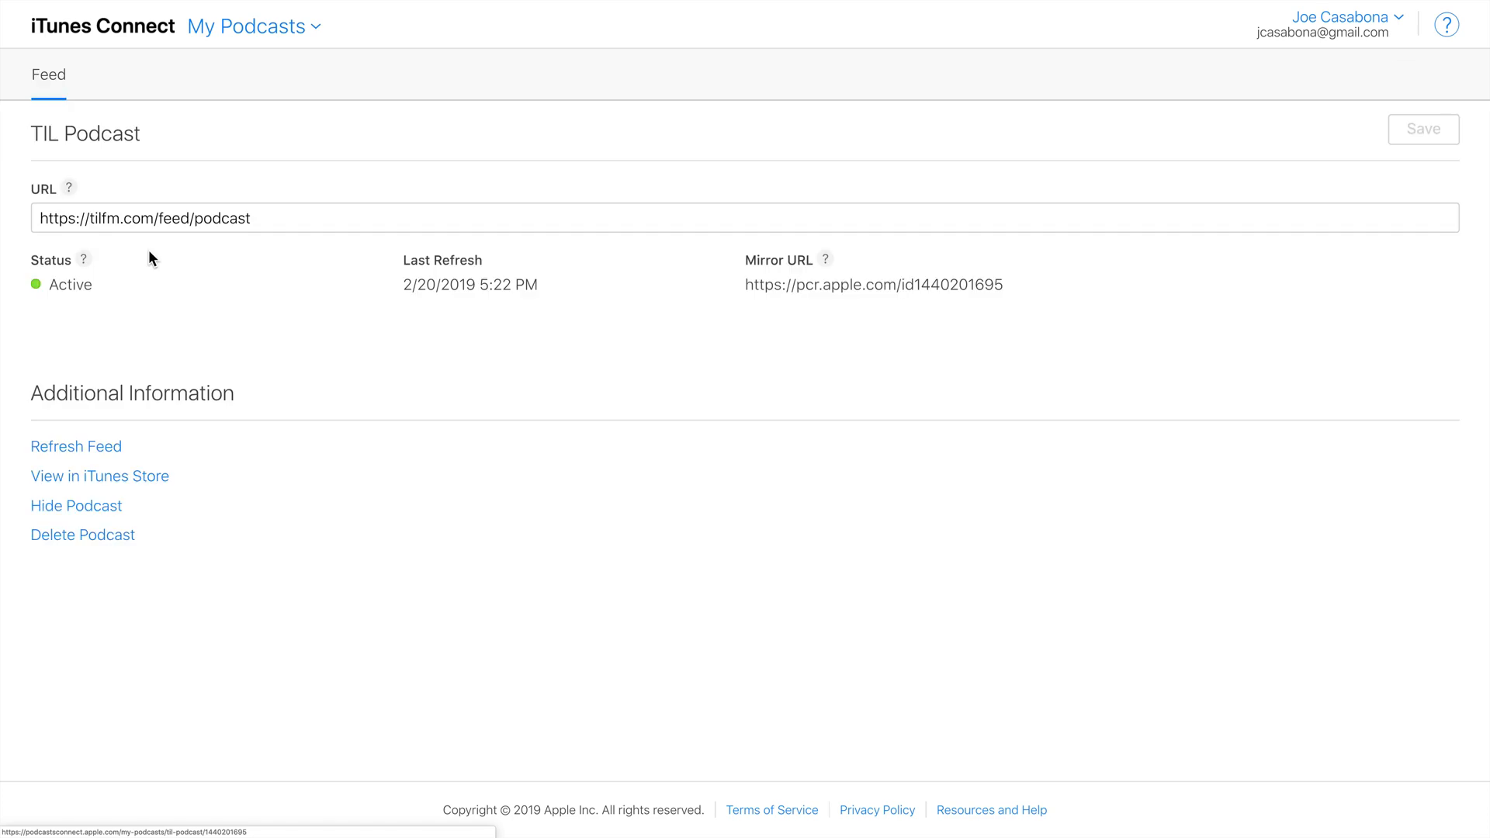
click(872, 284)
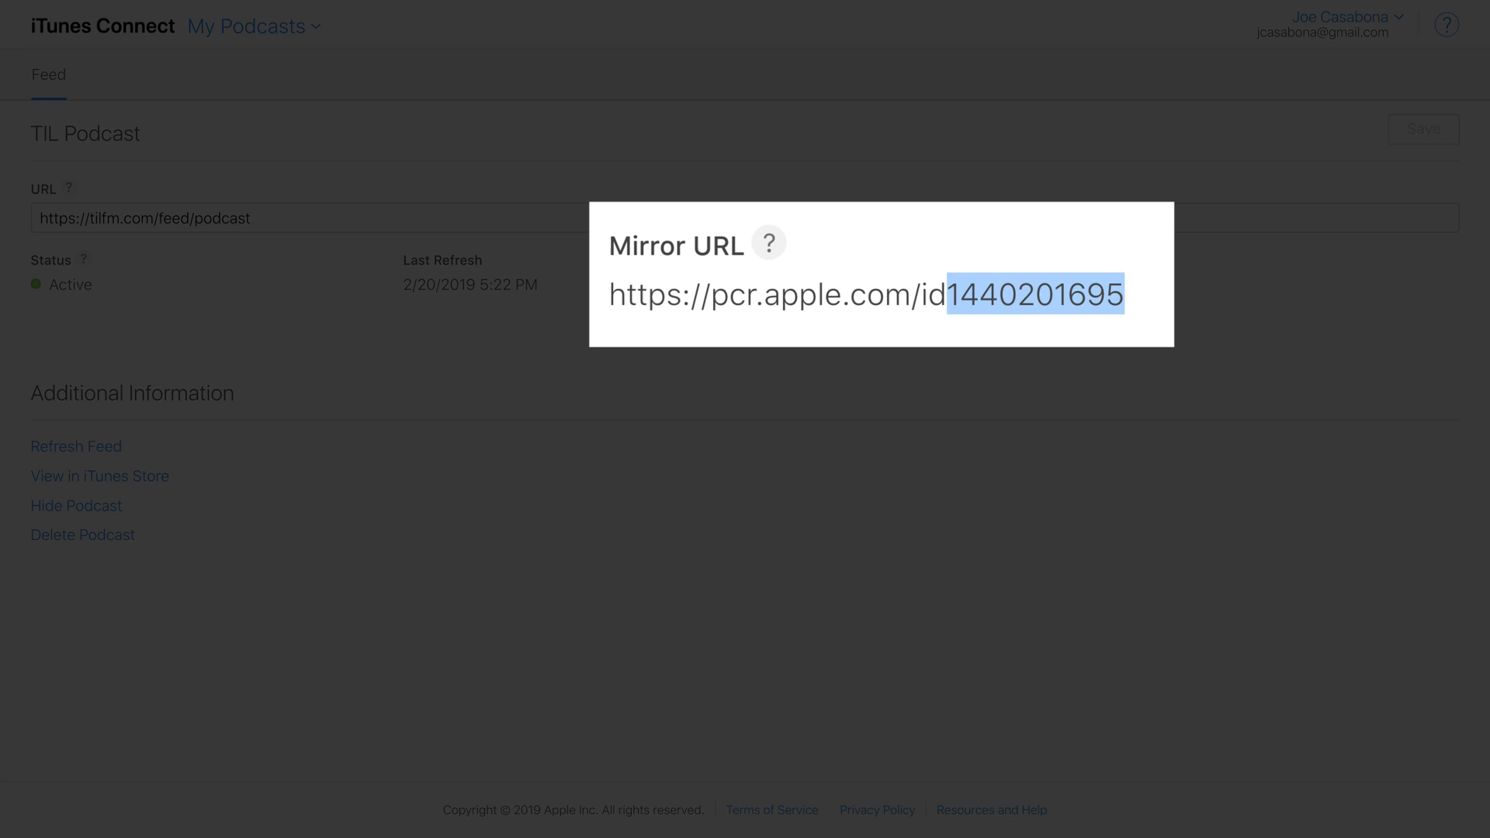
mouse_move(931, 315)
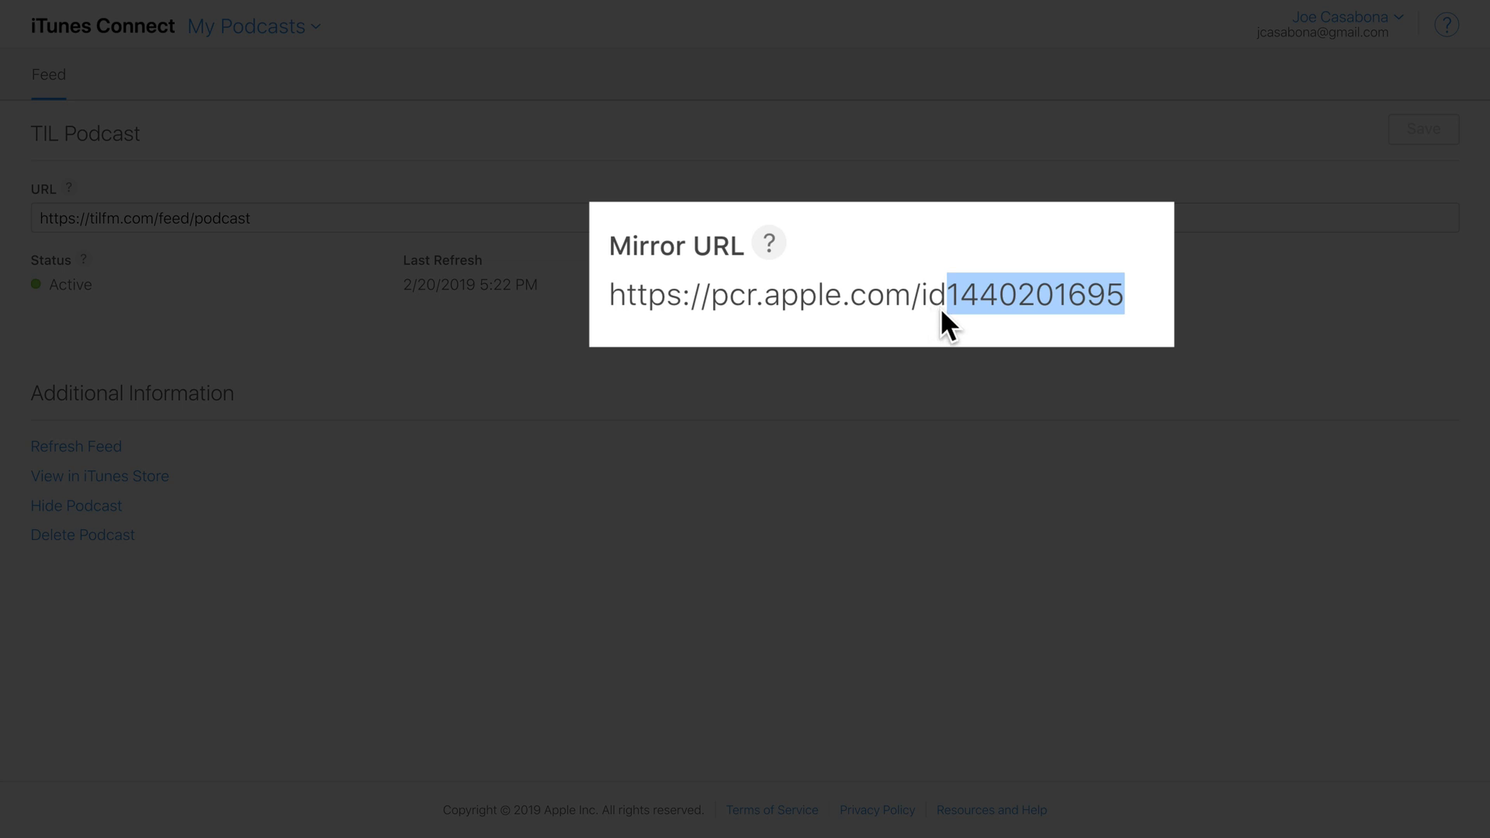
mouse_move(1012, 335)
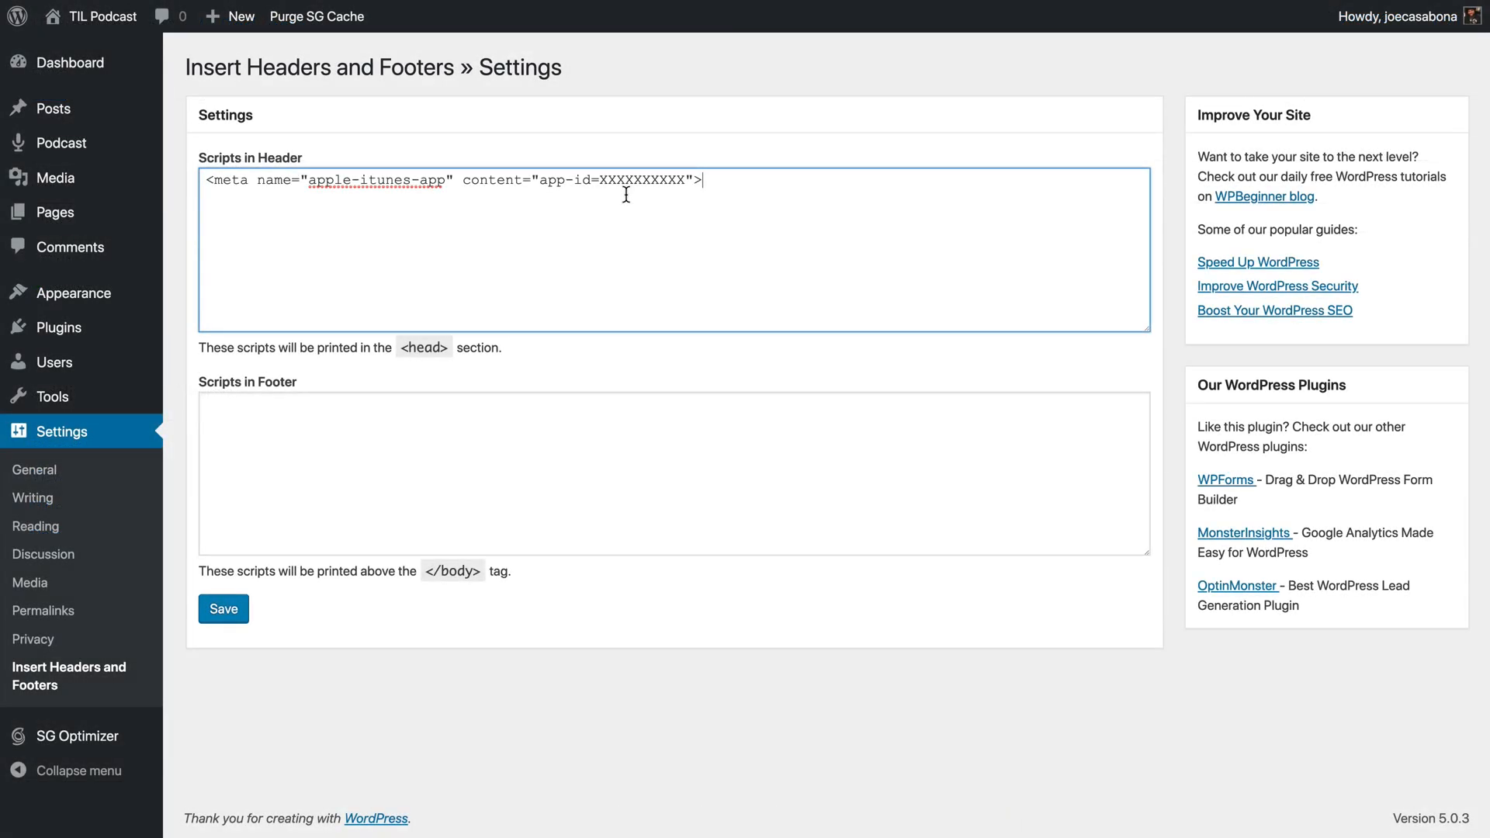
double_click(638, 180)
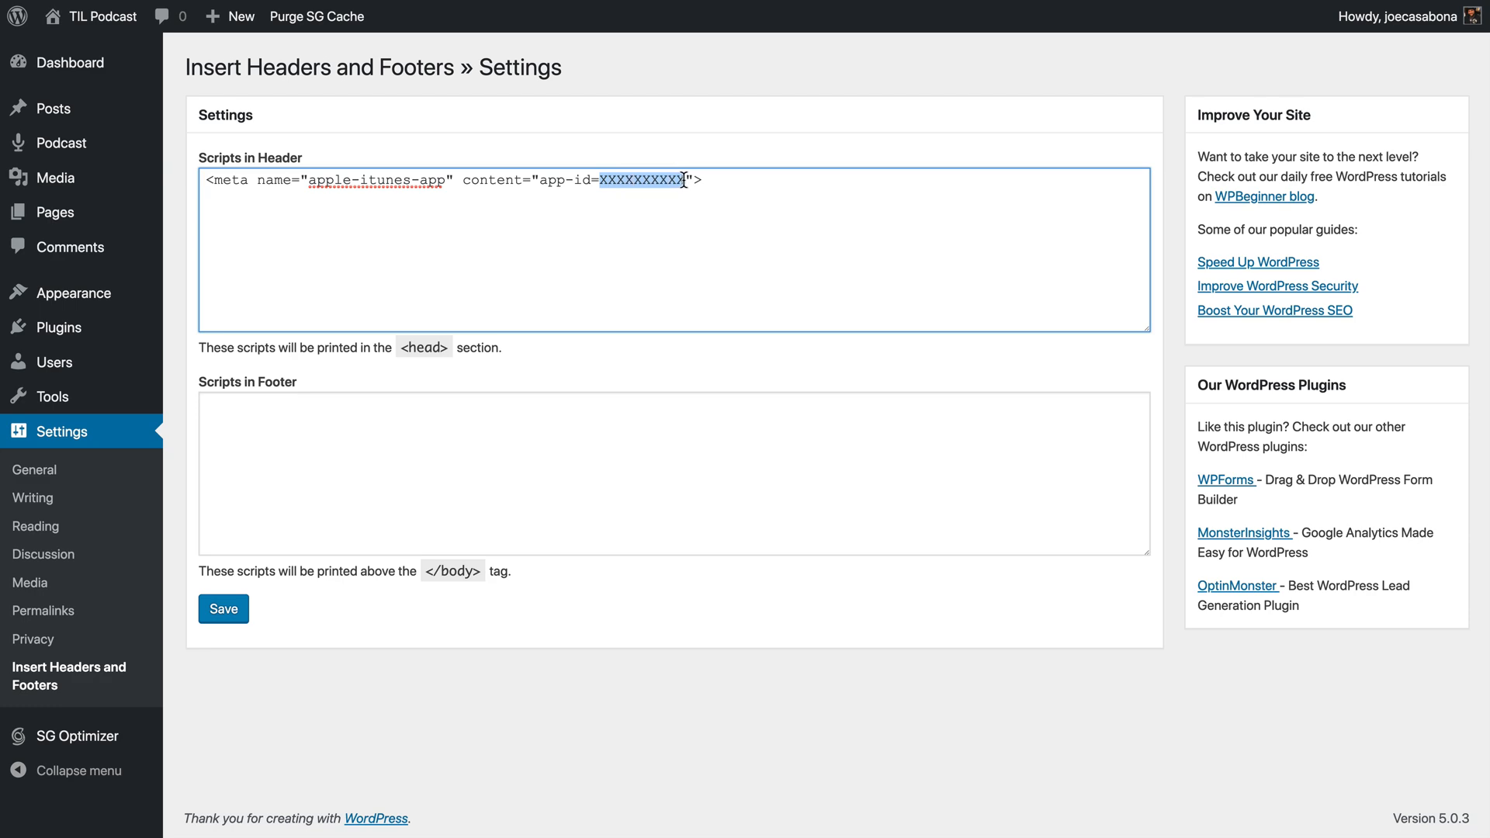
text(1440201695)
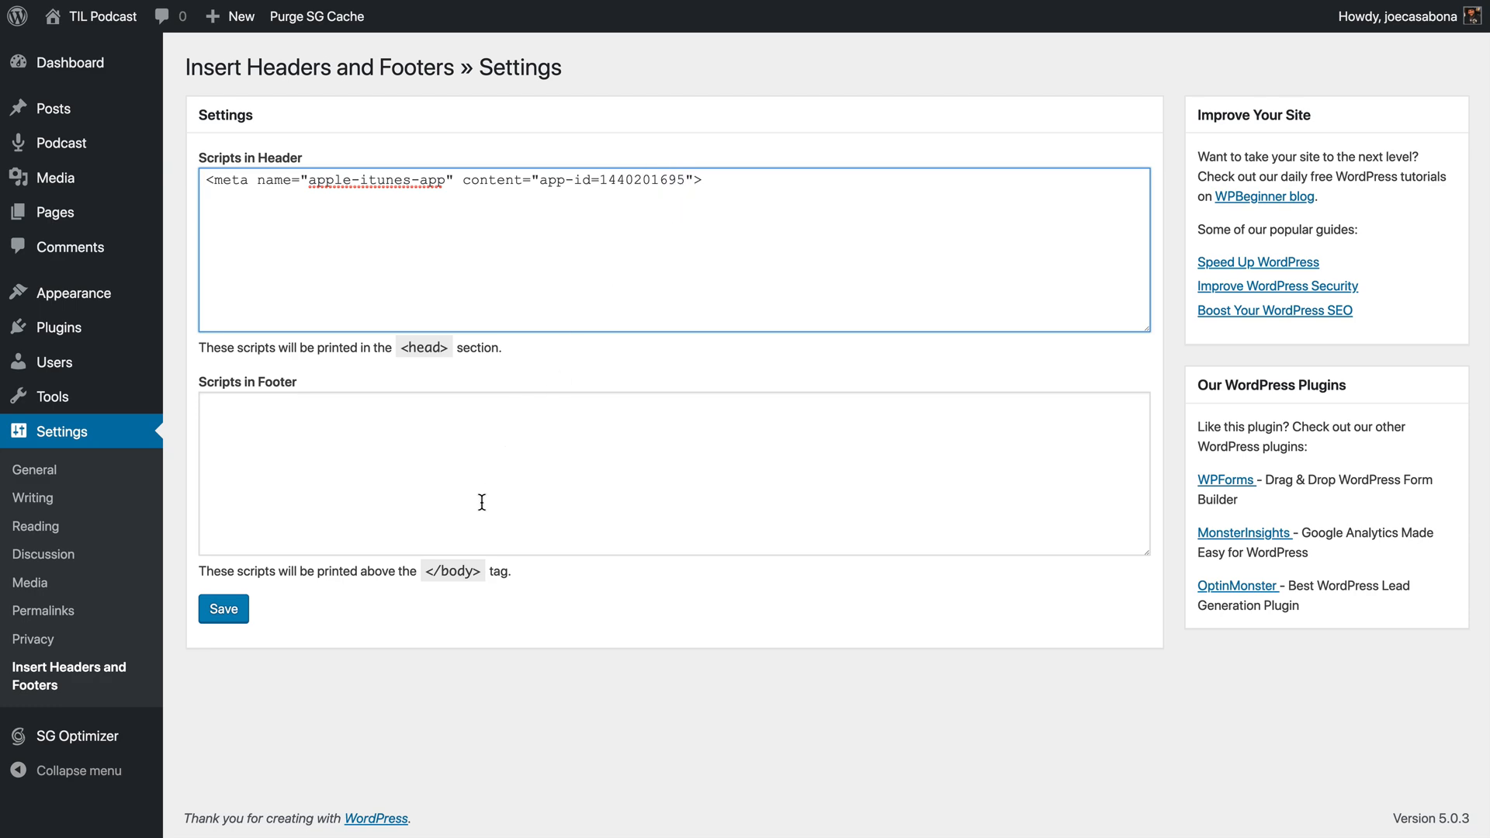
click(223, 608)
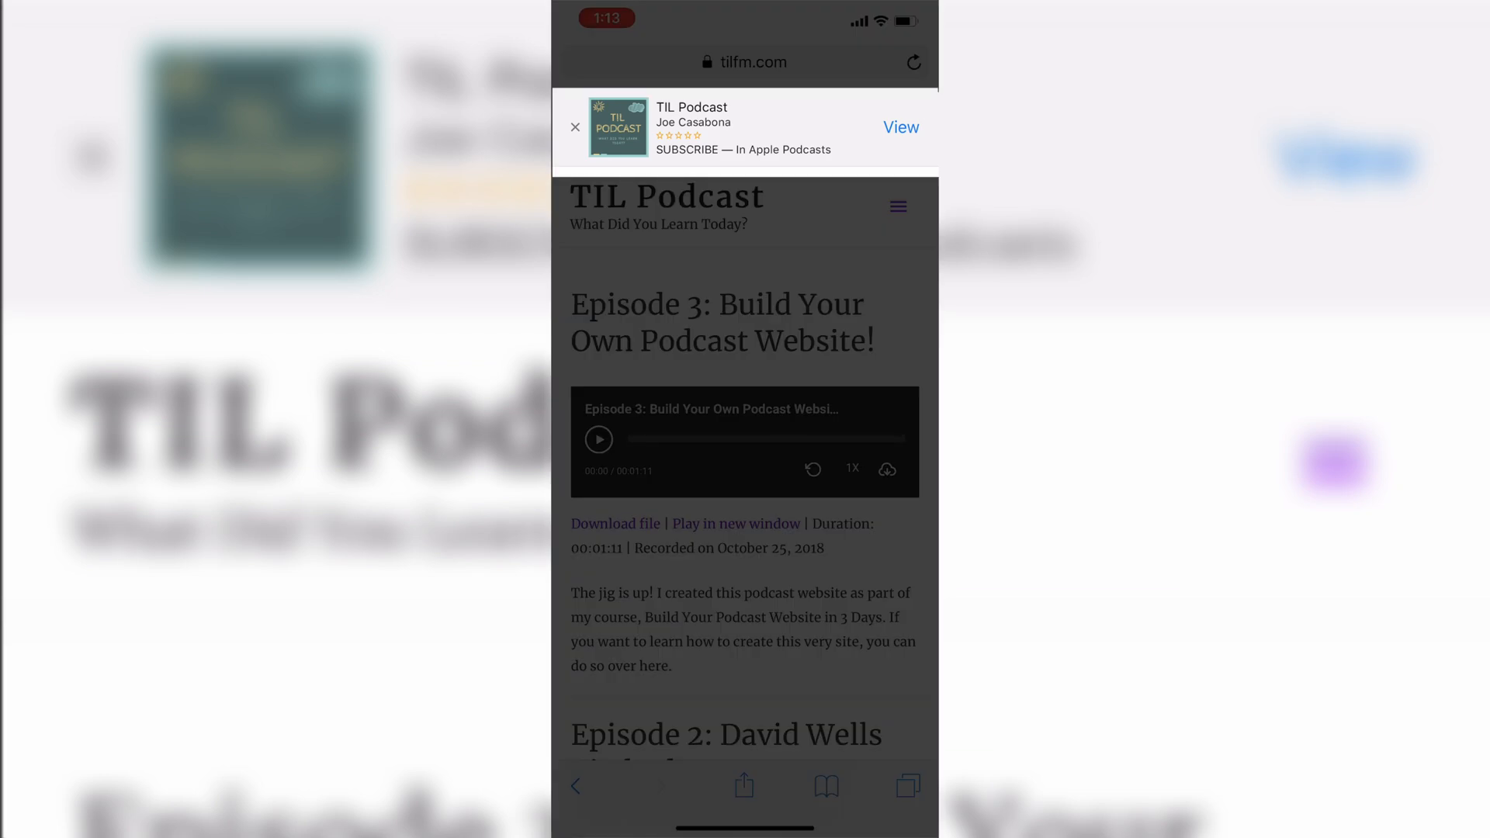
Step: Tap View on the tilfm.com Smart Banner and subscribe to TIL Podcast in Apple Podcasts
click(899, 127)
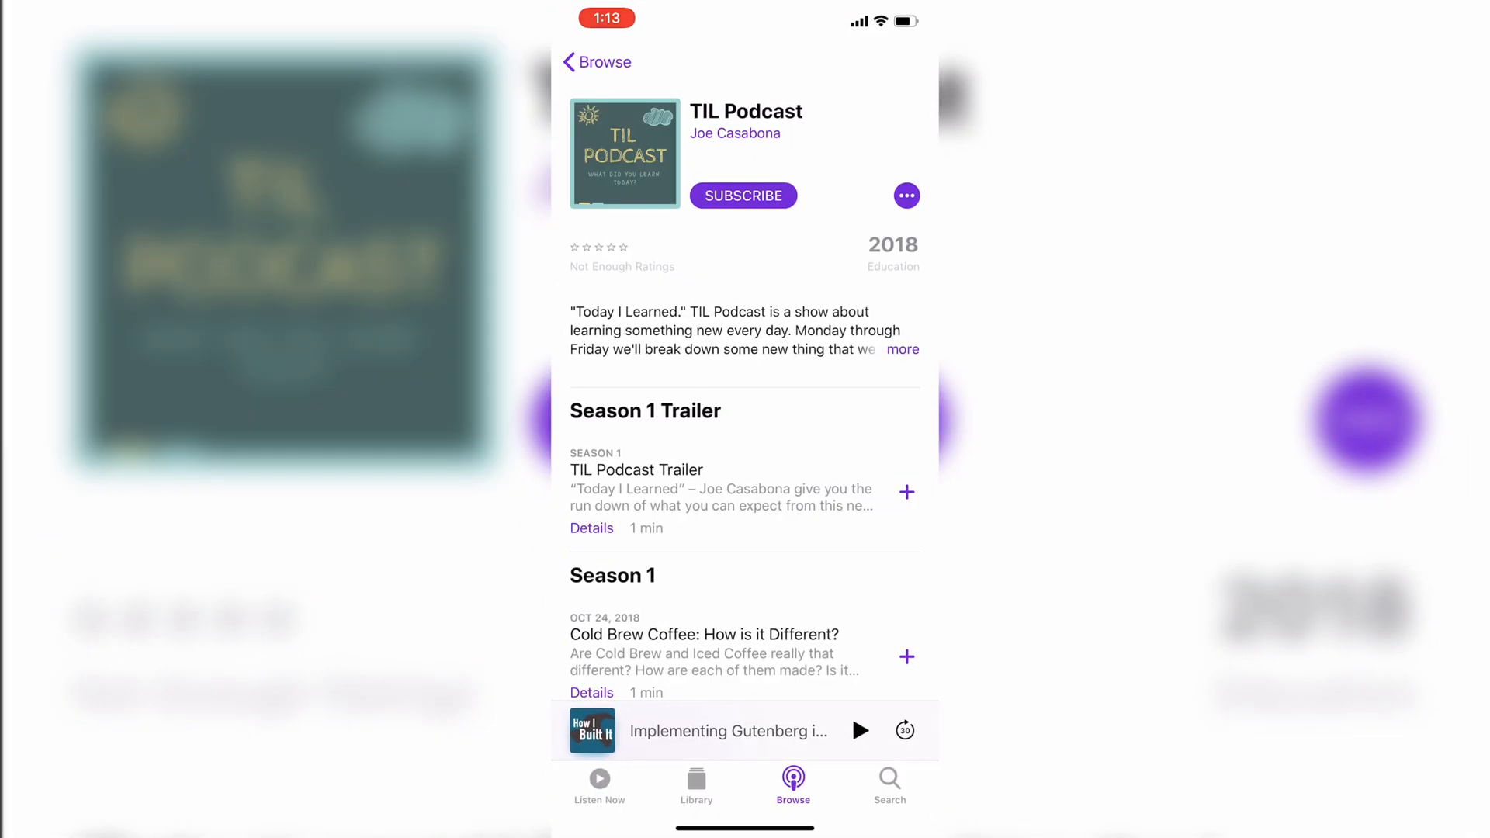
click(743, 196)
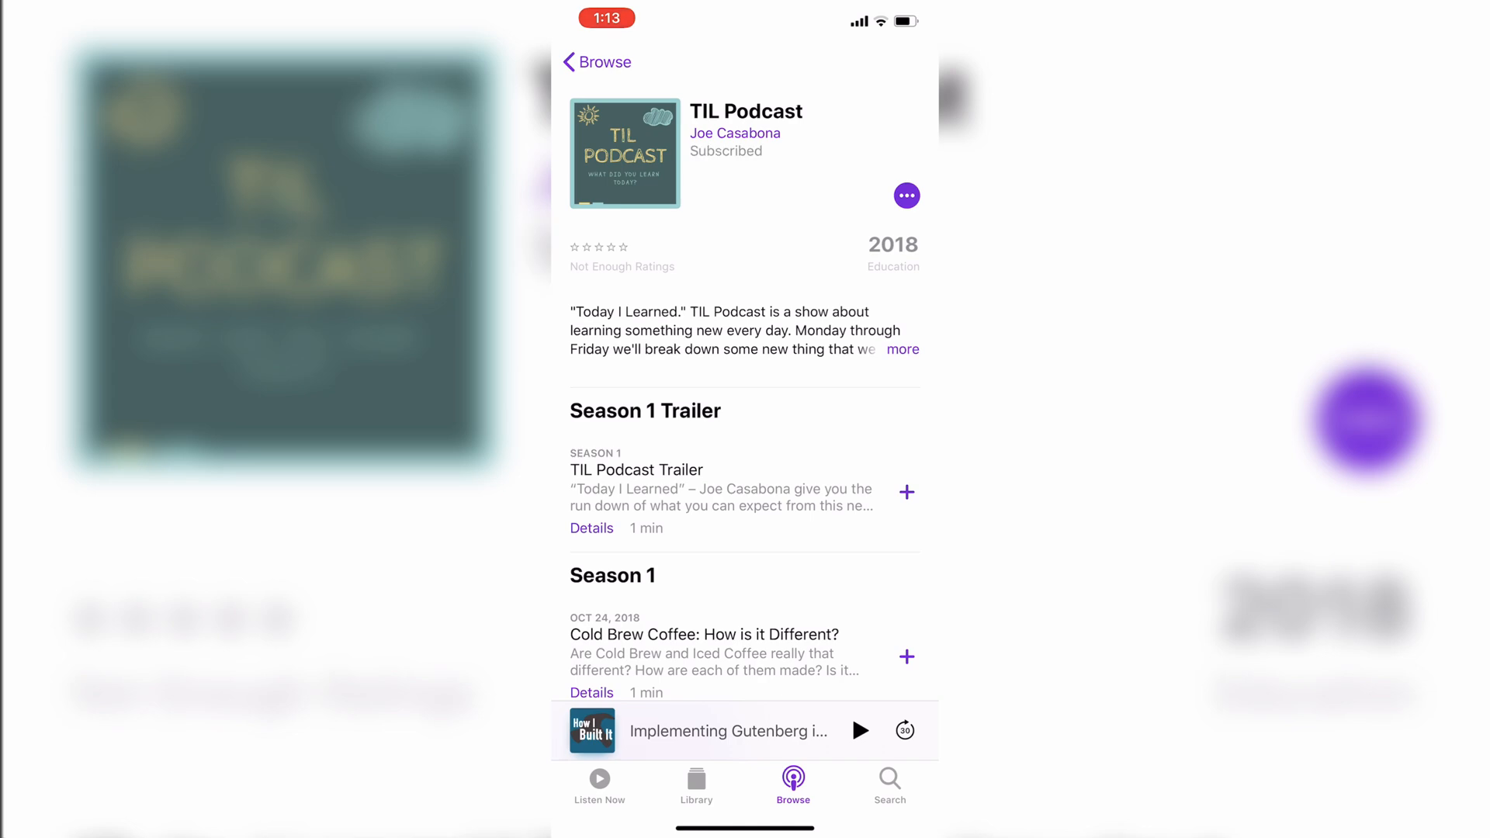